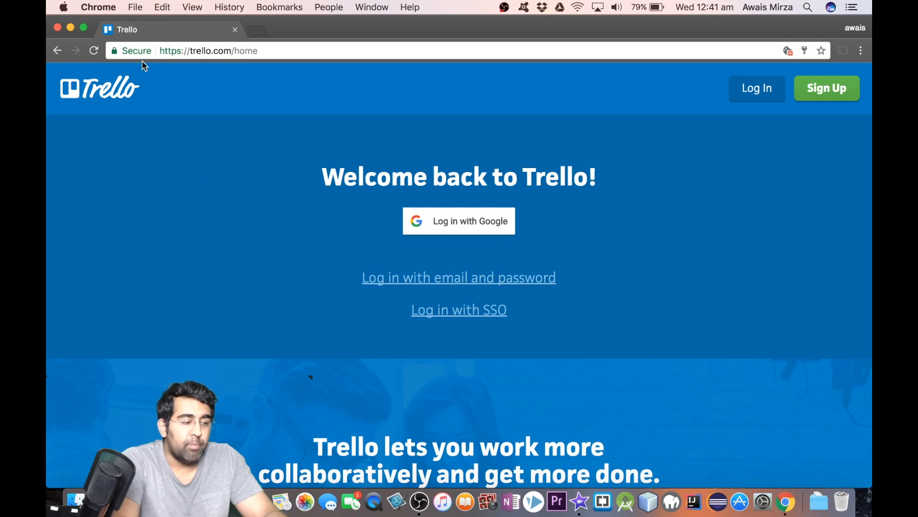
mouse_move(345, 201)
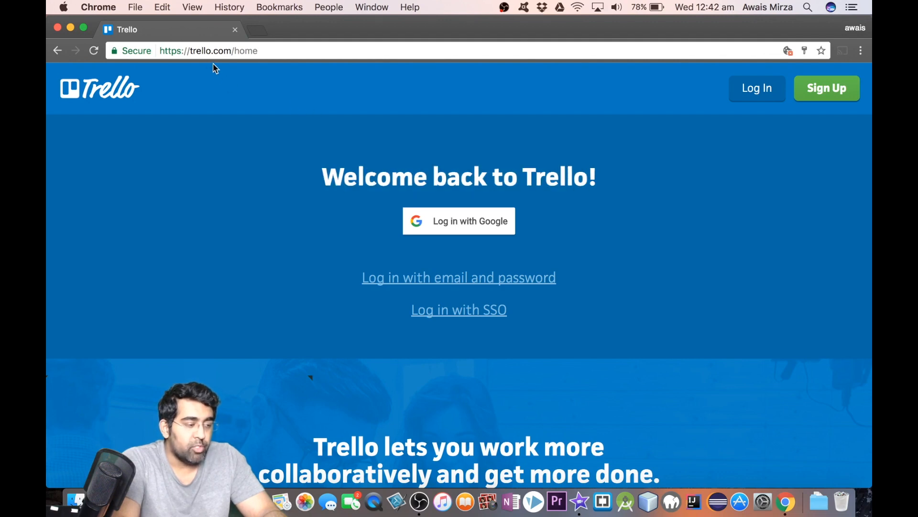
mouse_move(802, 202)
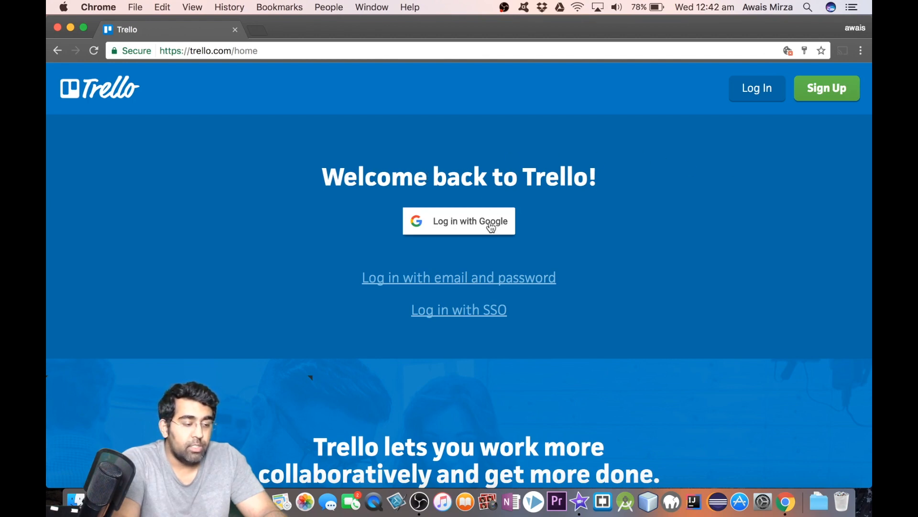
Sign in to Trello with the Google account to reach the Personal Boards page.
left_click(458, 221)
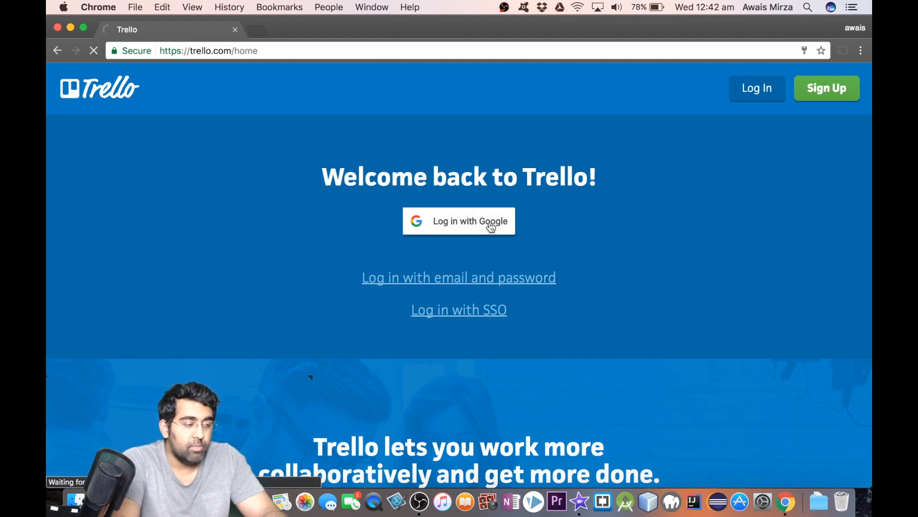
left_click(458, 221)
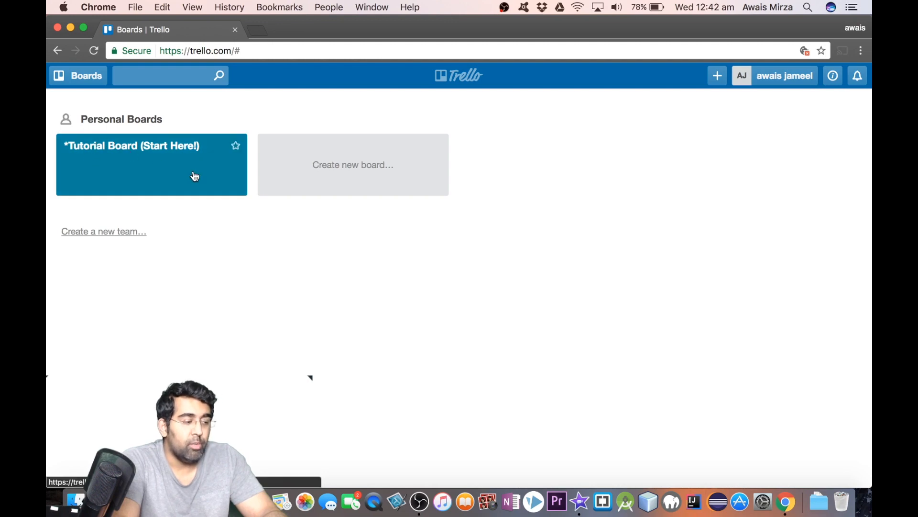
mouse_move(310, 251)
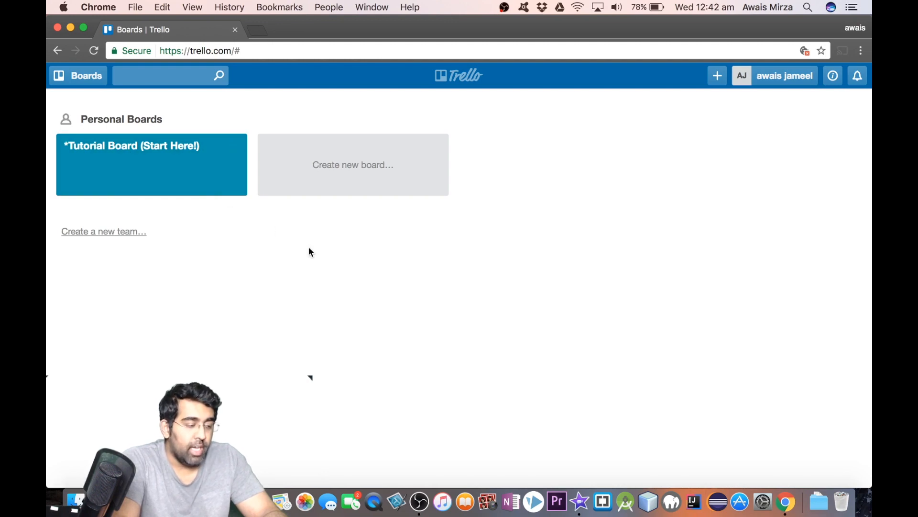
mouse_move(353, 165)
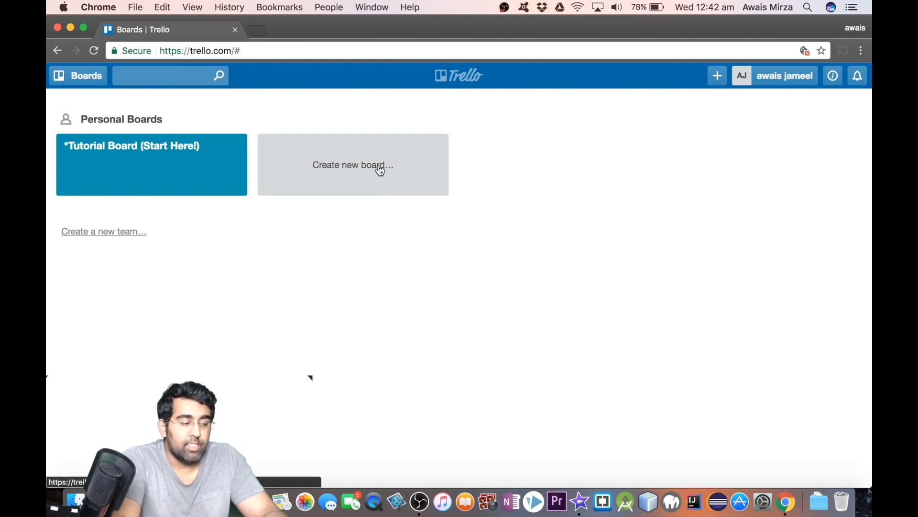
Create a new private board named Portfolio Web.
left_click(353, 165)
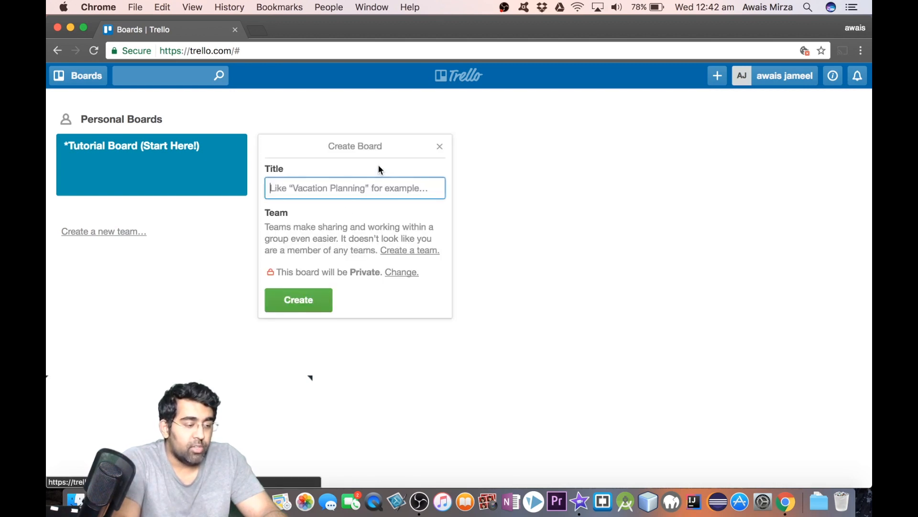
left_click(354, 187)
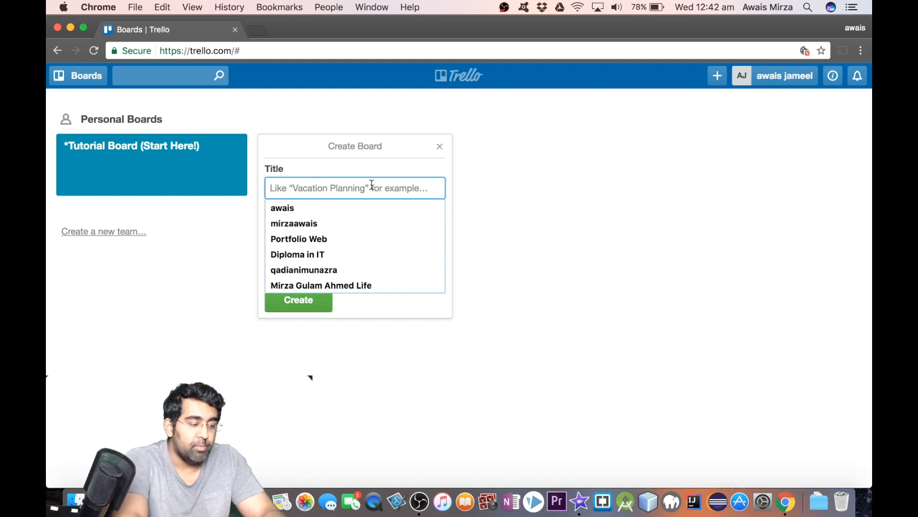
left_click(298, 238)
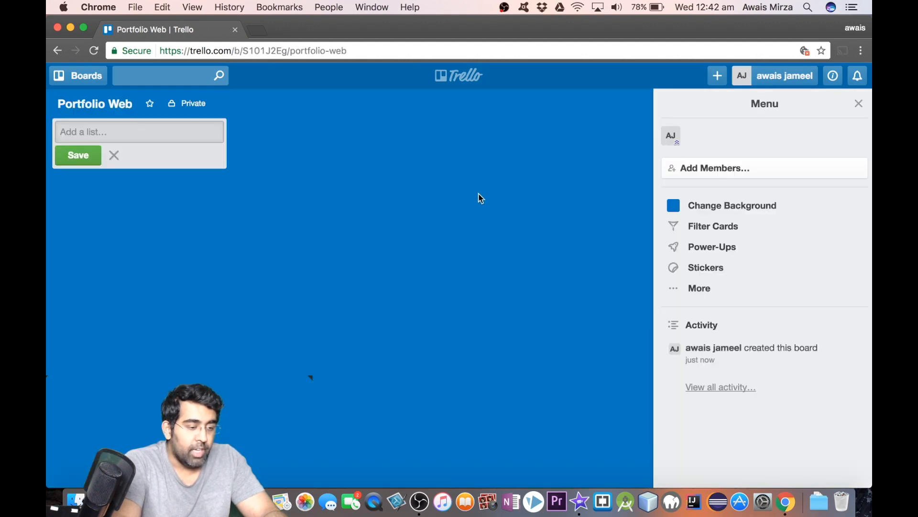
Hide the board menu panel so the empty Portfolio Web board is fully visible.
left_click(858, 103)
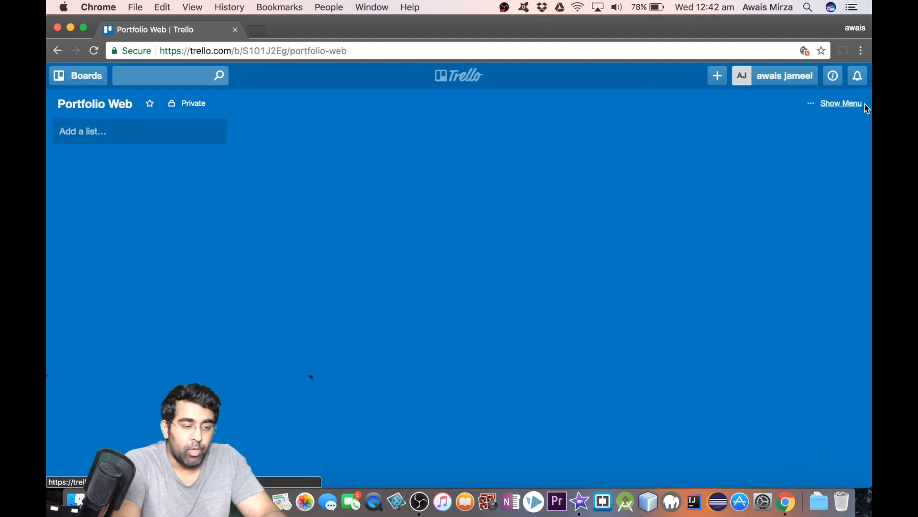
left_click(841, 103)
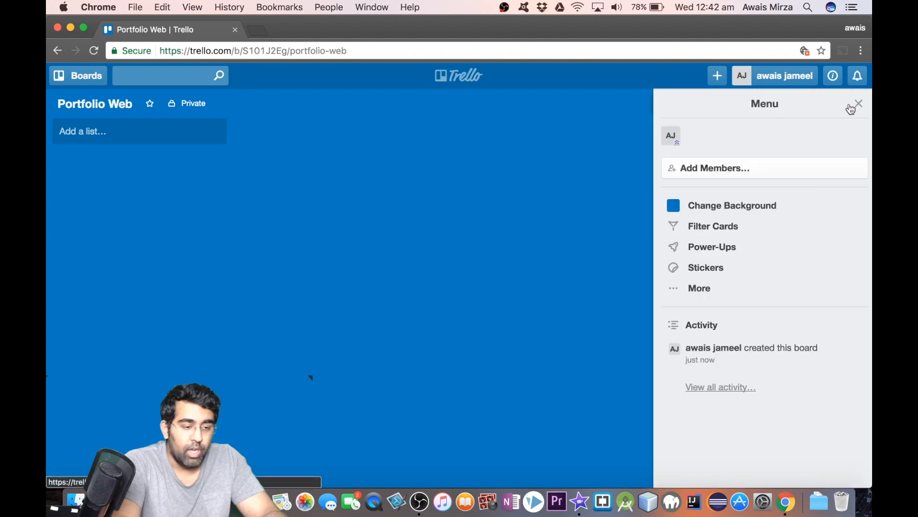
mouse_move(707, 332)
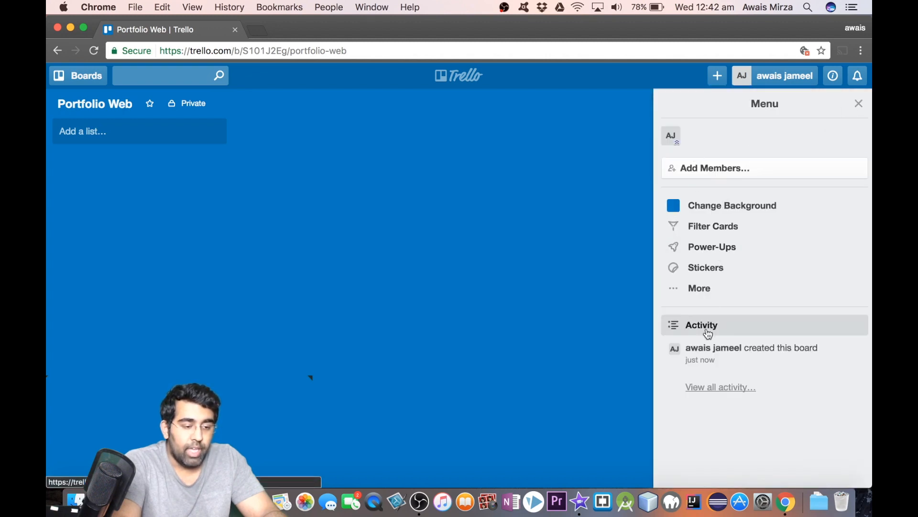
left_click(858, 103)
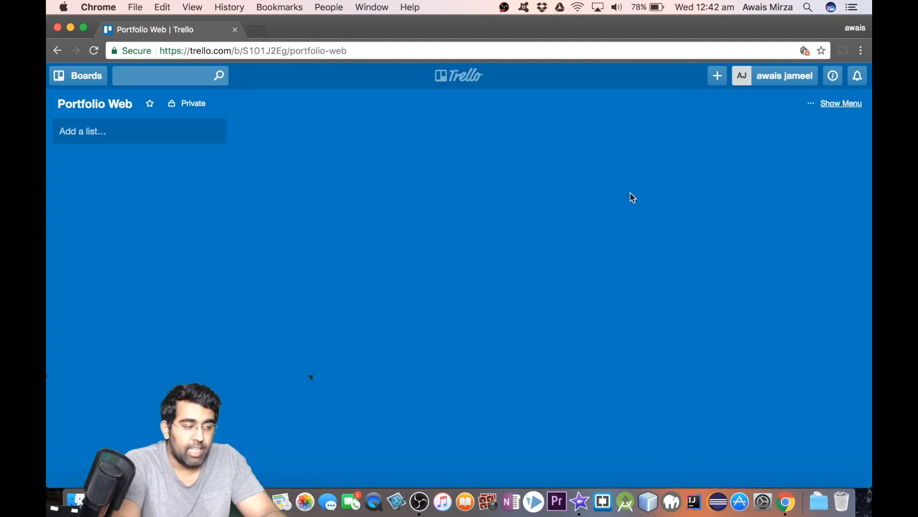
mouse_move(118, 174)
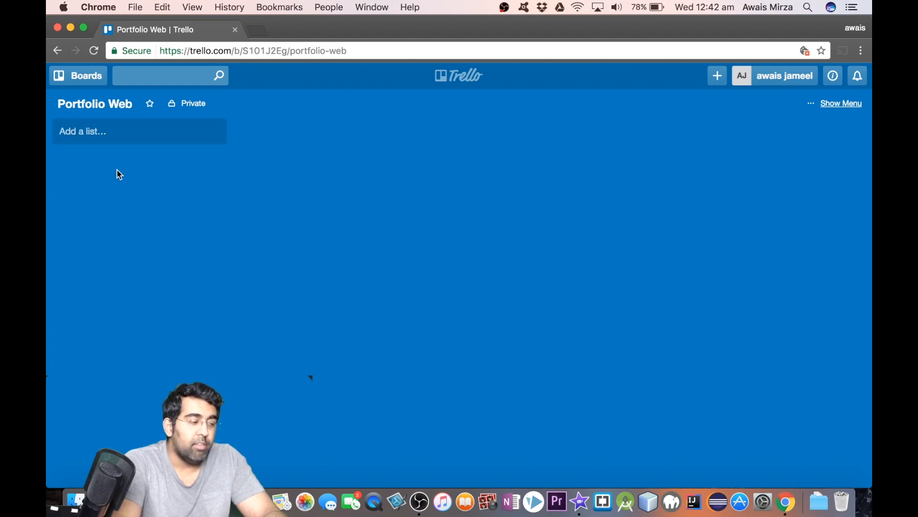
mouse_move(91, 164)
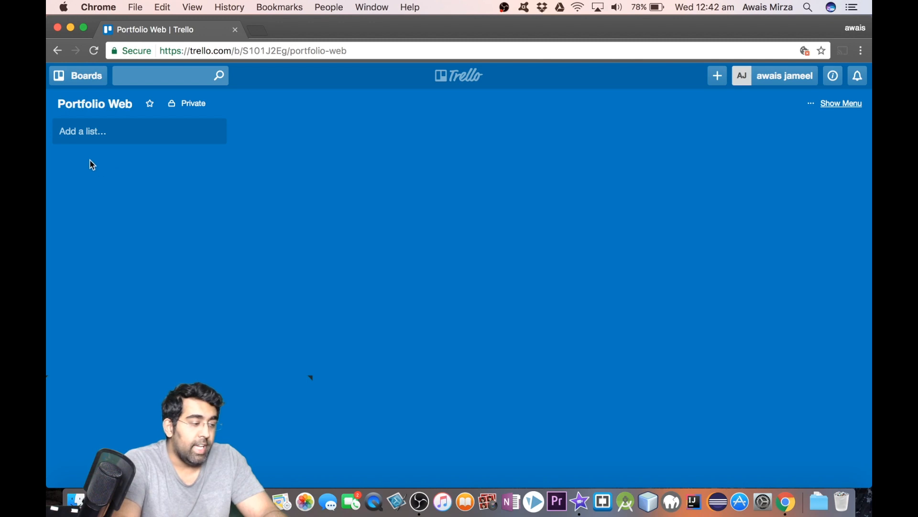
Add the first list, Web Components, to the Portfolio Web board.
left_click(139, 131)
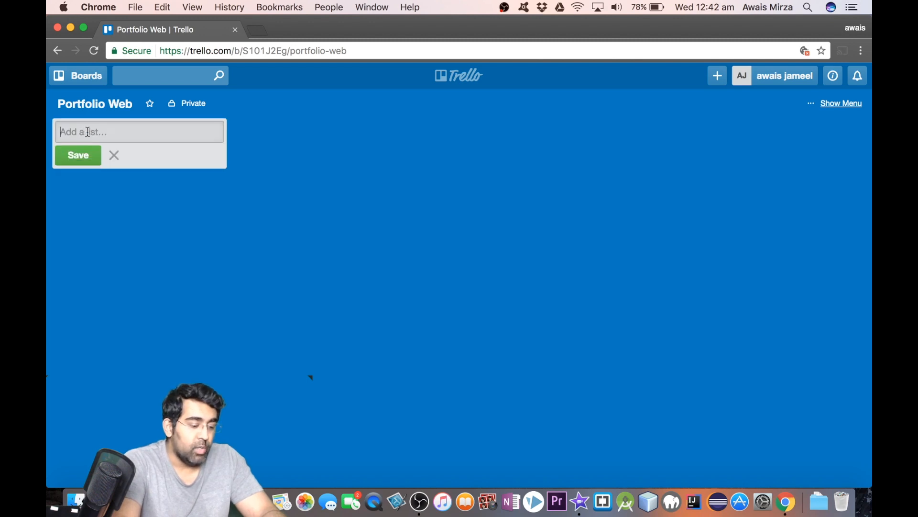
type("Web CO")
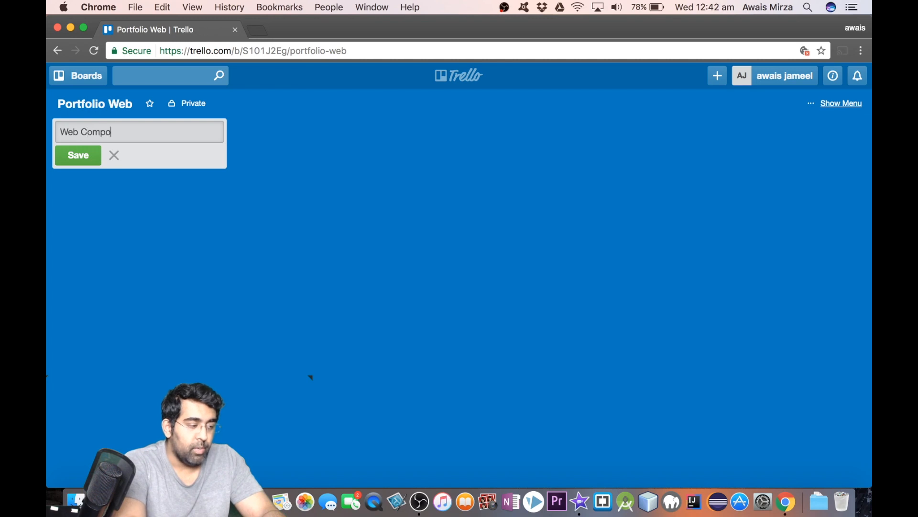
type("nent")
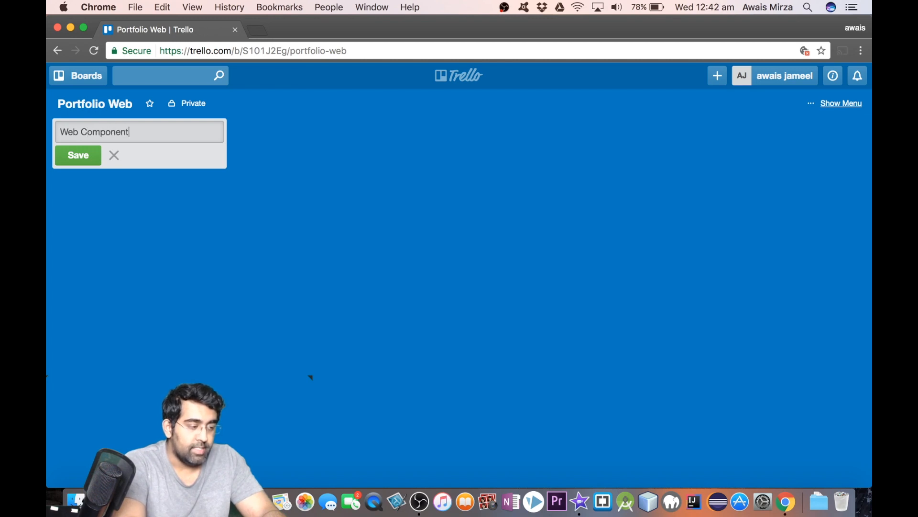
left_click(77, 155)
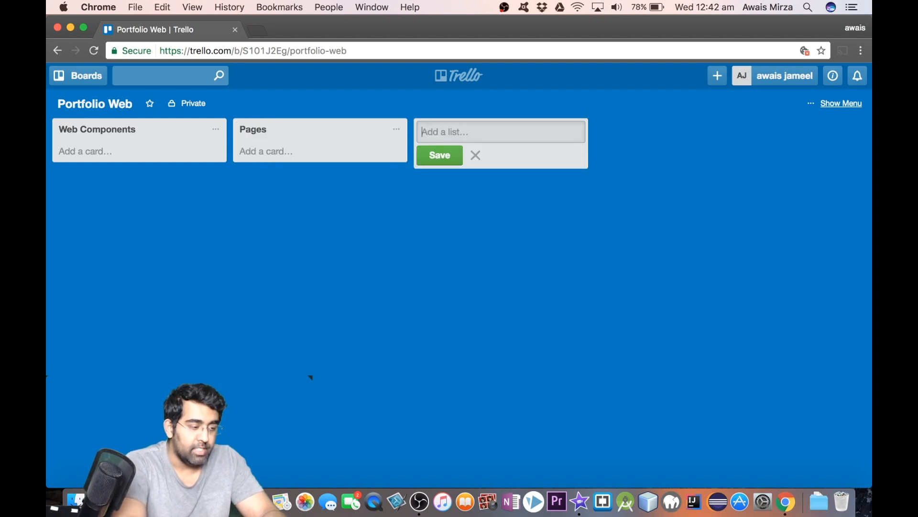
Add the remaining lists Pages, Development, Progress and Done.
type("Developm")
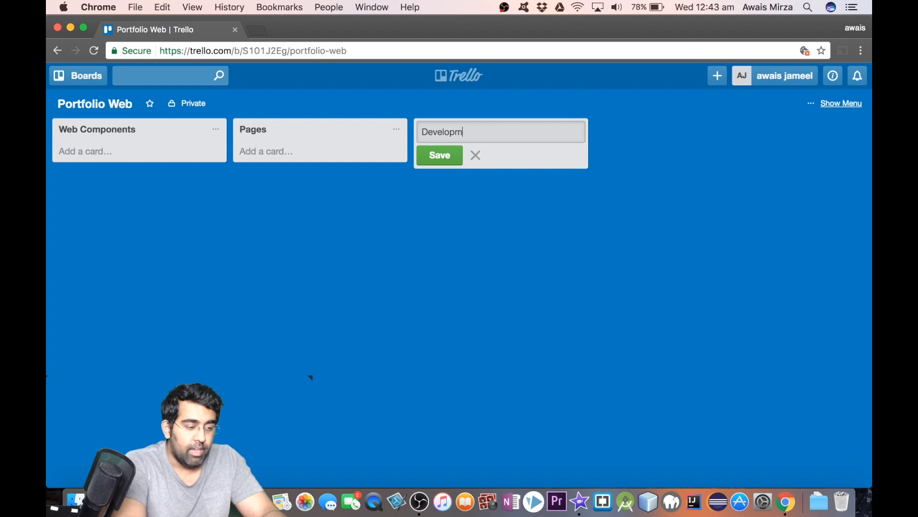
left_click(439, 155)
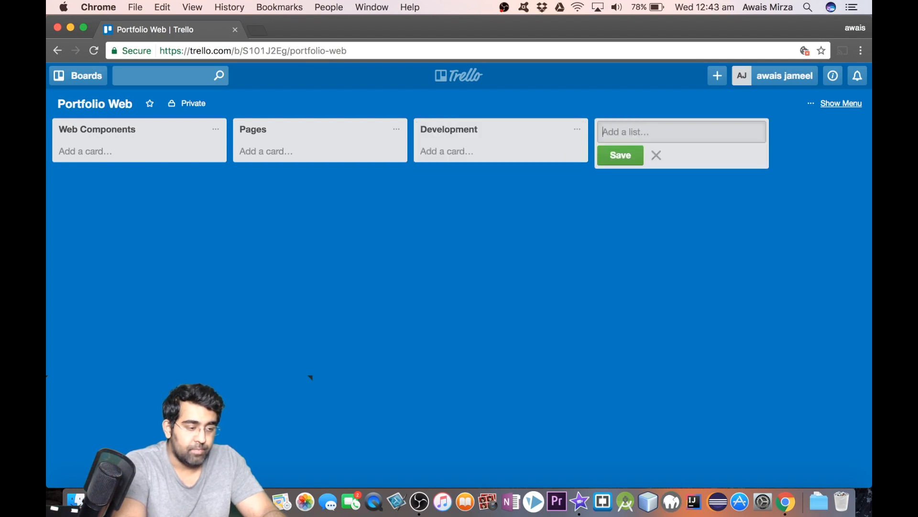
type("Progr")
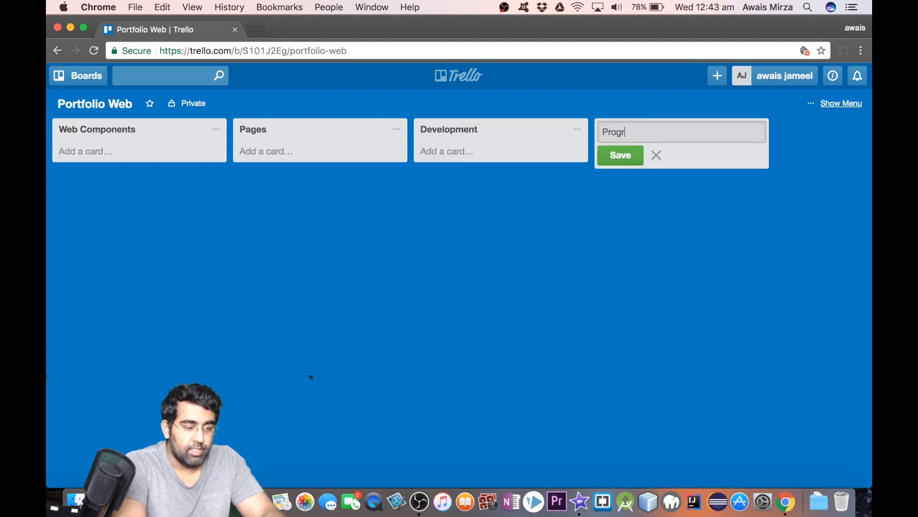
key("Backspace")
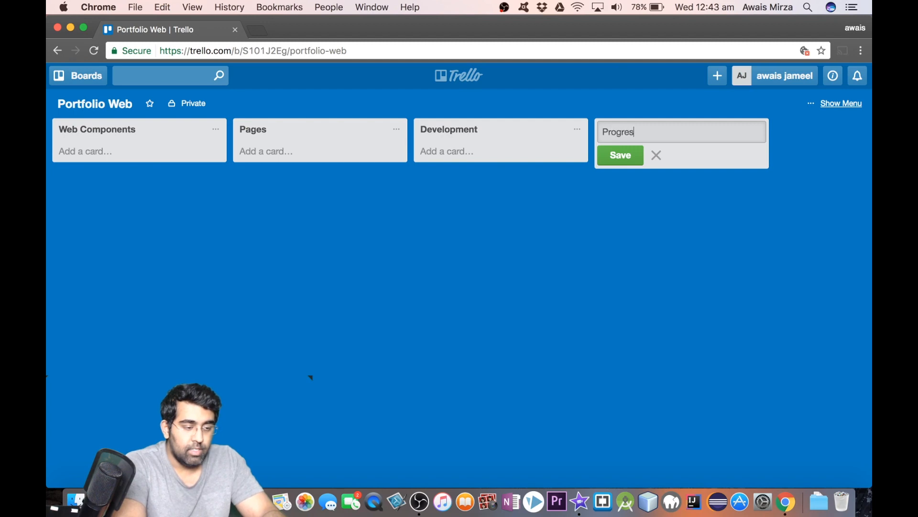
left_click(619, 155)
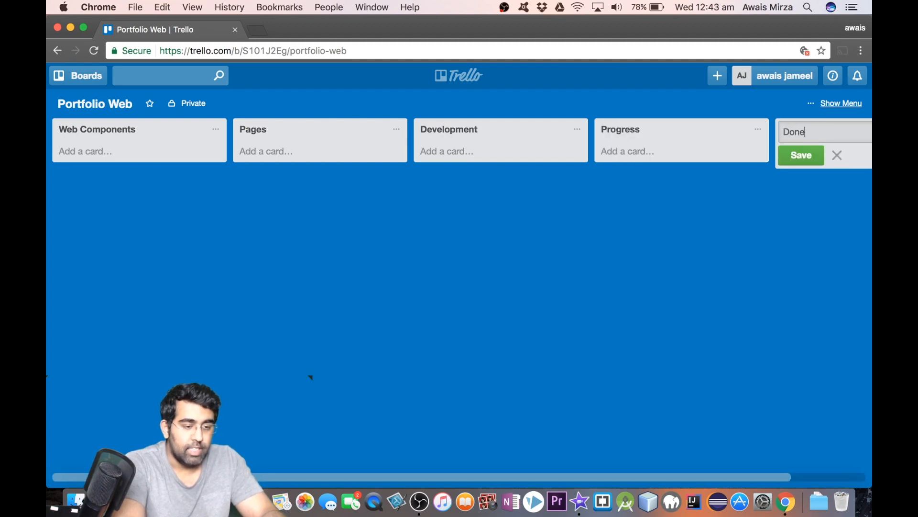
left_click(800, 155)
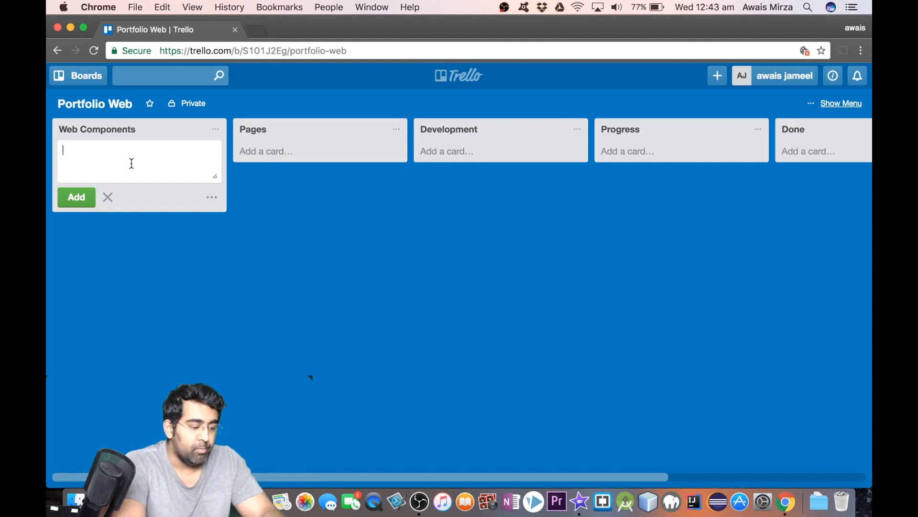
Add Text Editor, HTML and CSs cards to the Web Components list.
type("T")
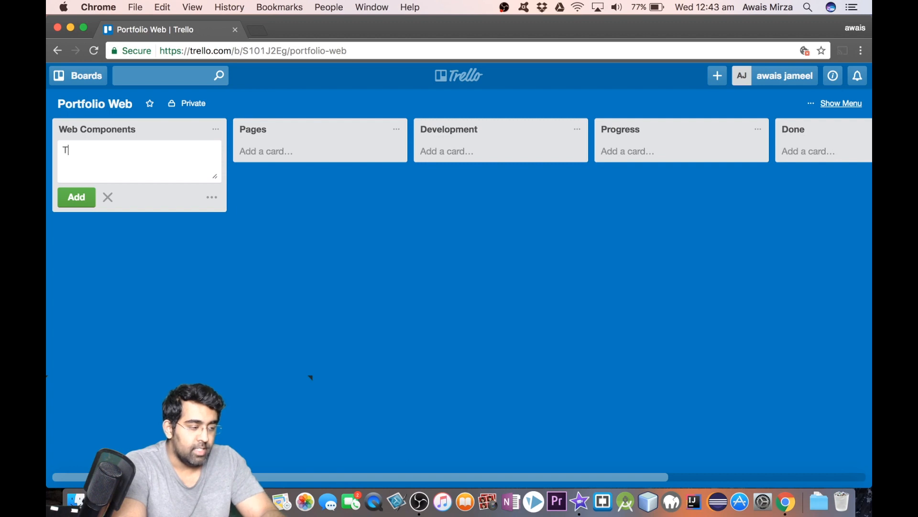
type("ext Edito")
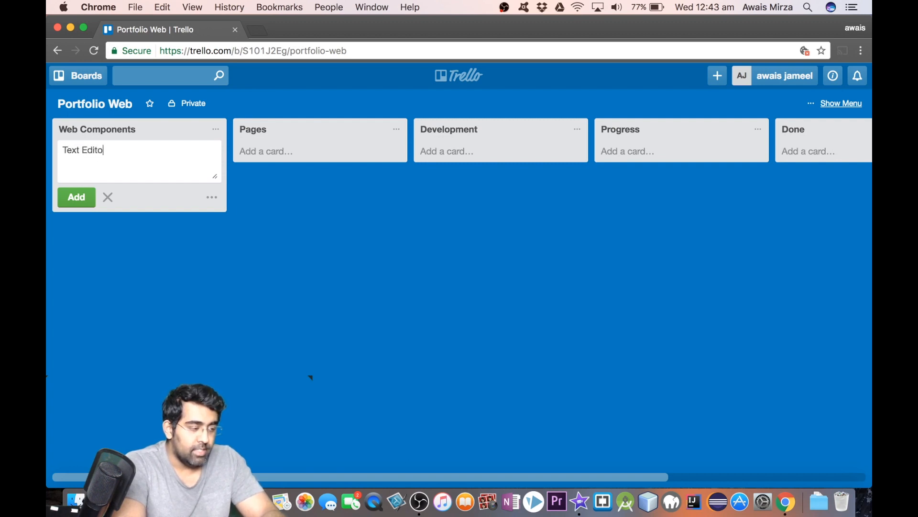
left_click(76, 197)
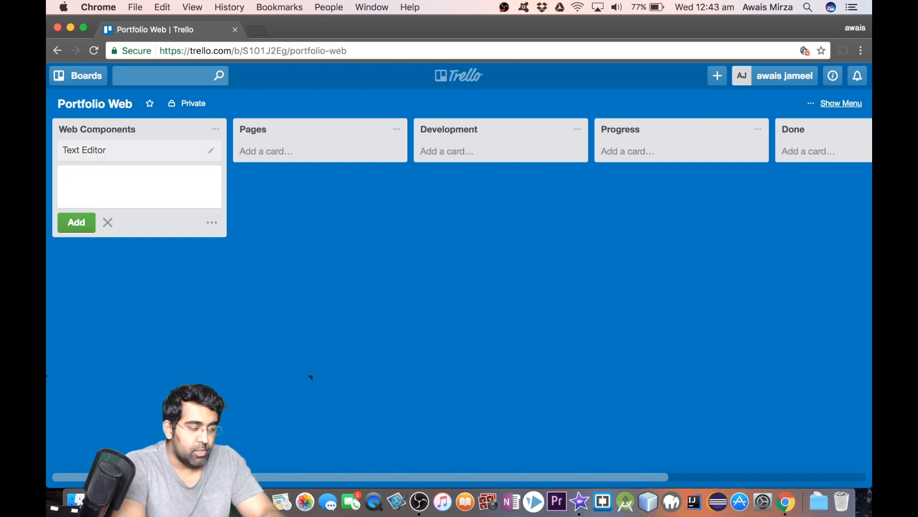
type("C")
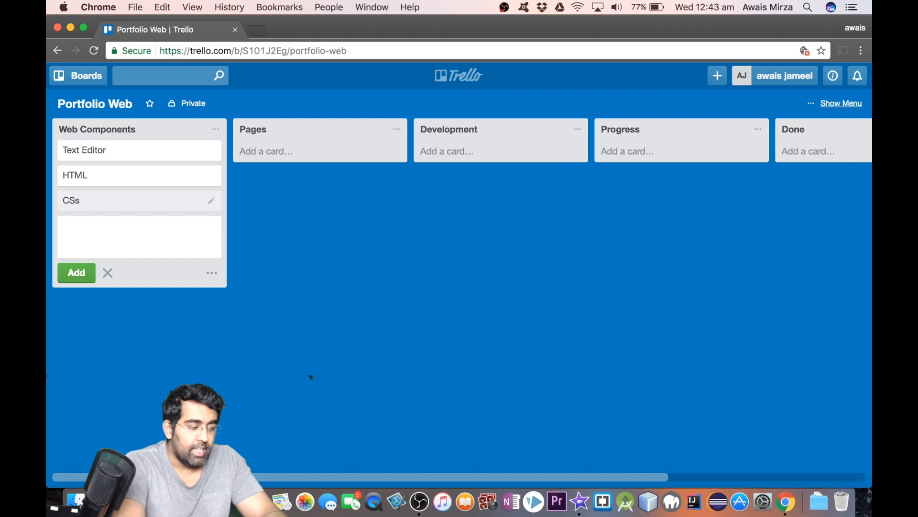
Add 3 Pages, portfolio and Bracket cards to Web Components.
left_click(139, 226)
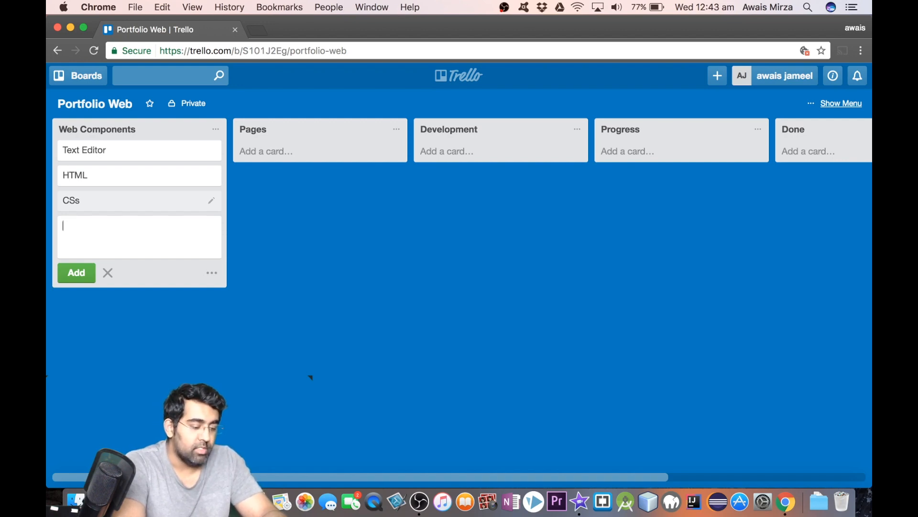
type("3 Pages")
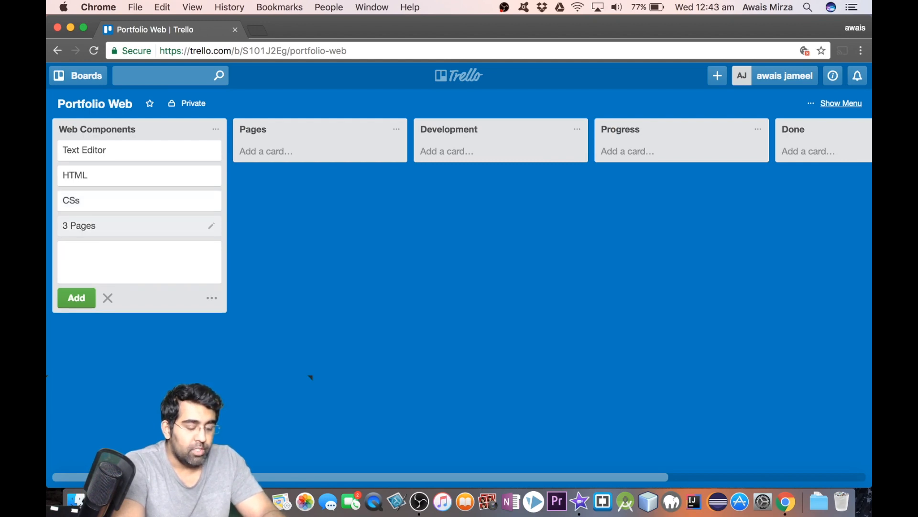
type("por")
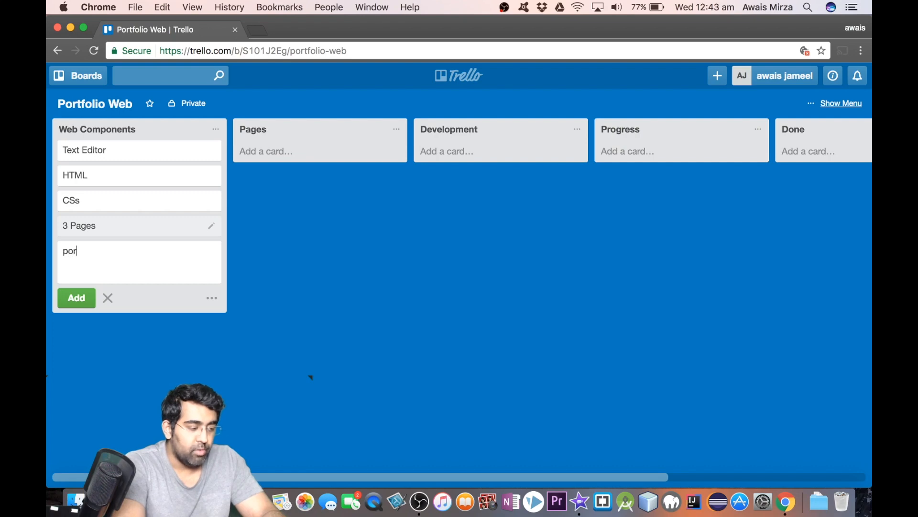
type("tfo")
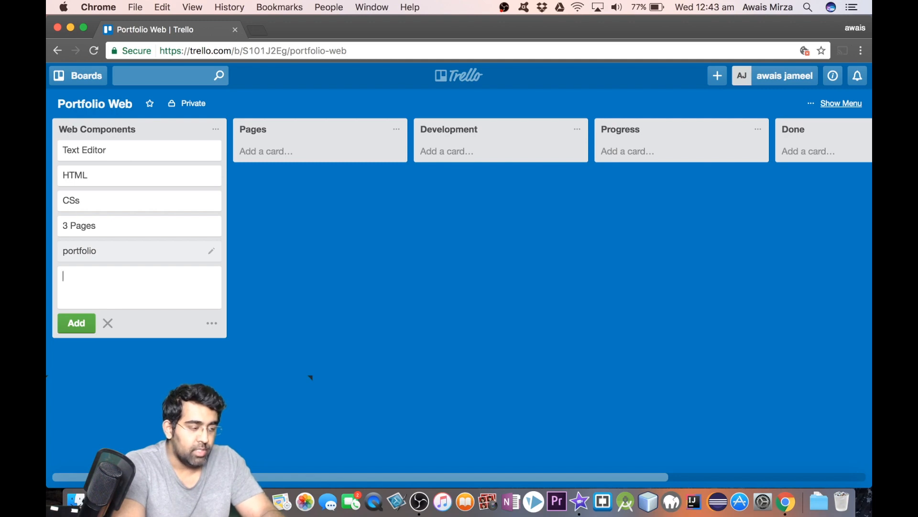
type("Bracket")
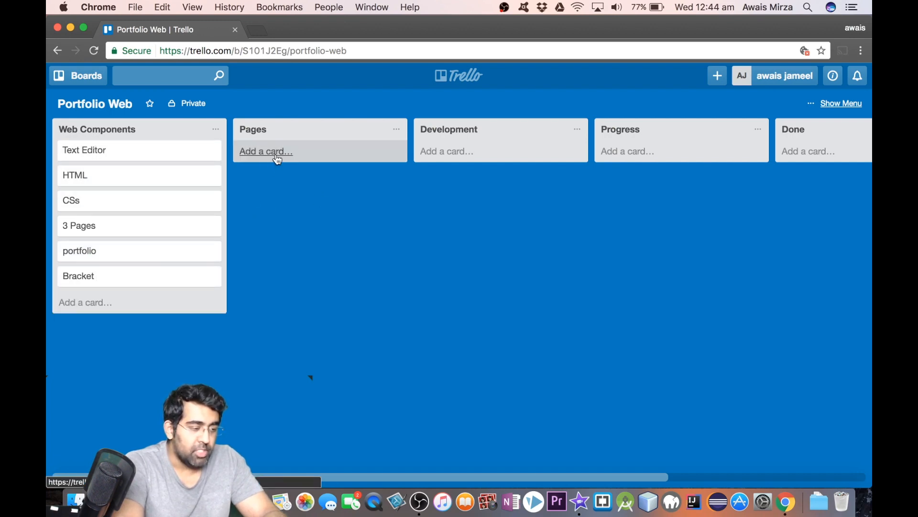
Add Index.html, Contact.html and About.html cards to the Pages list.
left_click(266, 151)
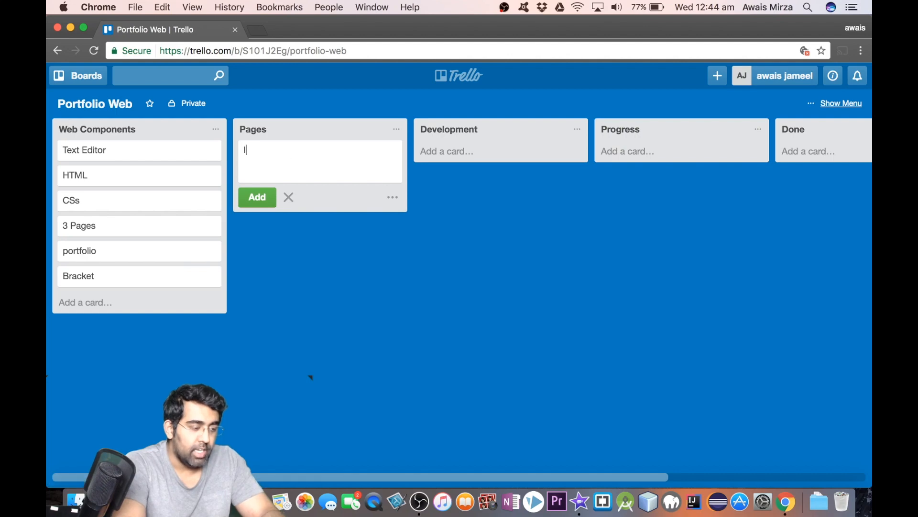
type("Index.html")
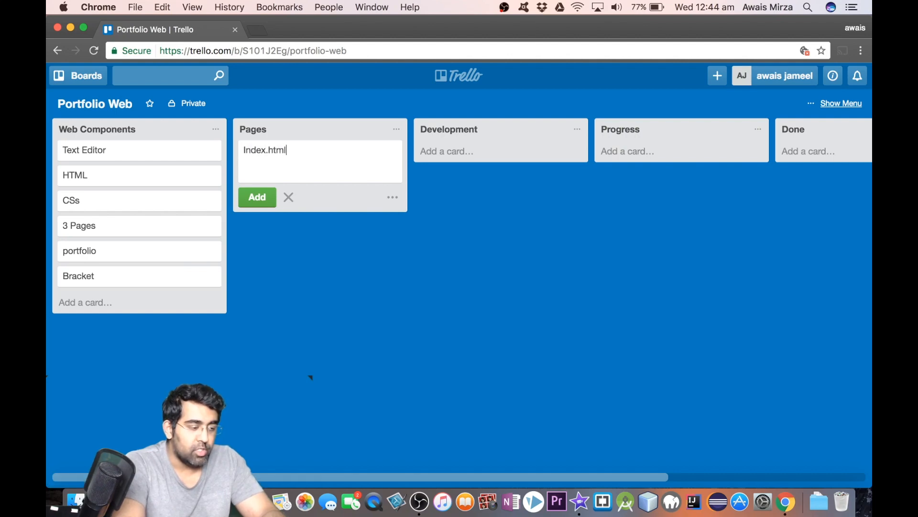
left_click(256, 197)
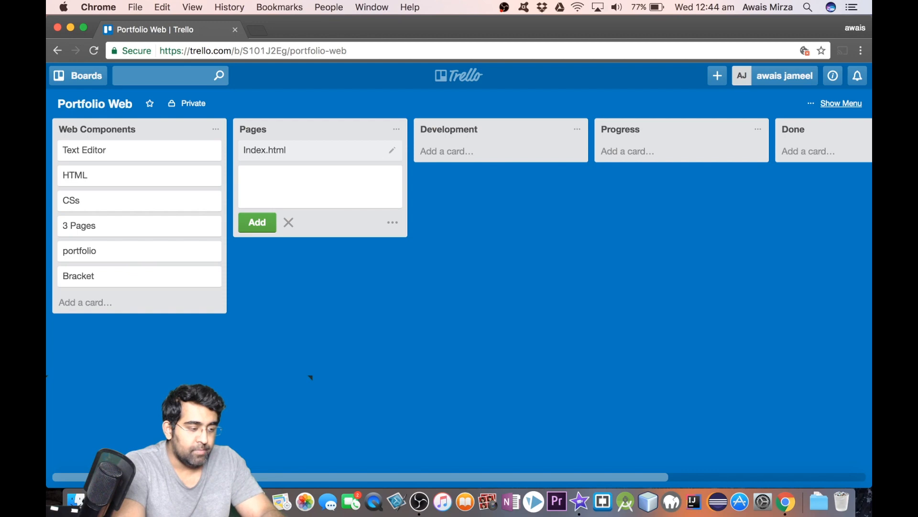
type("COn")
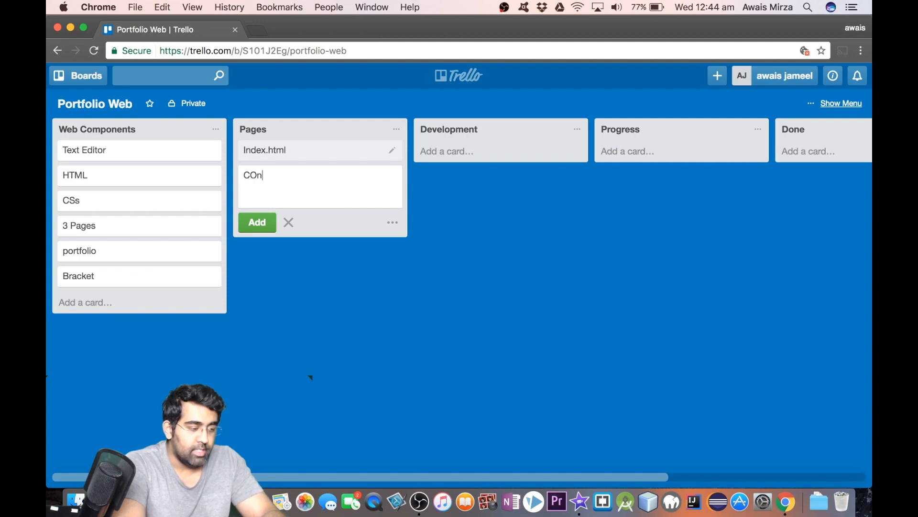
type("Conta")
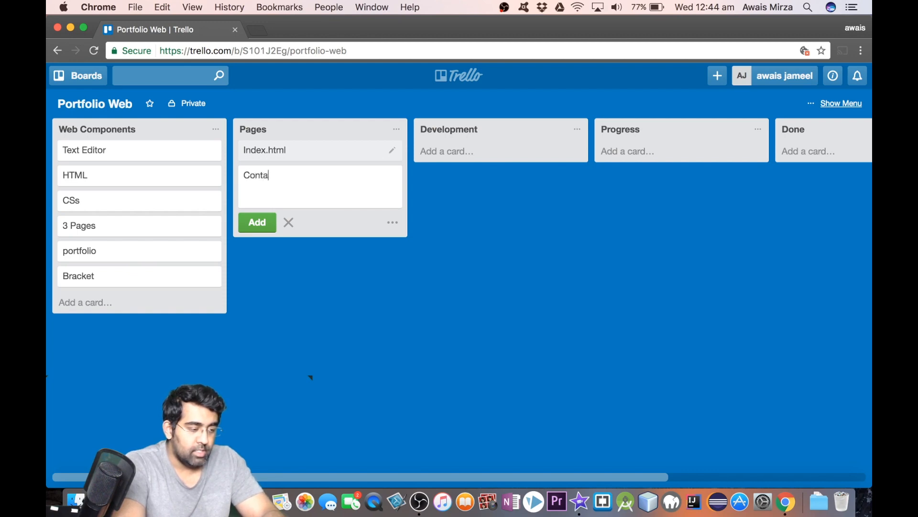
left_click(257, 222)
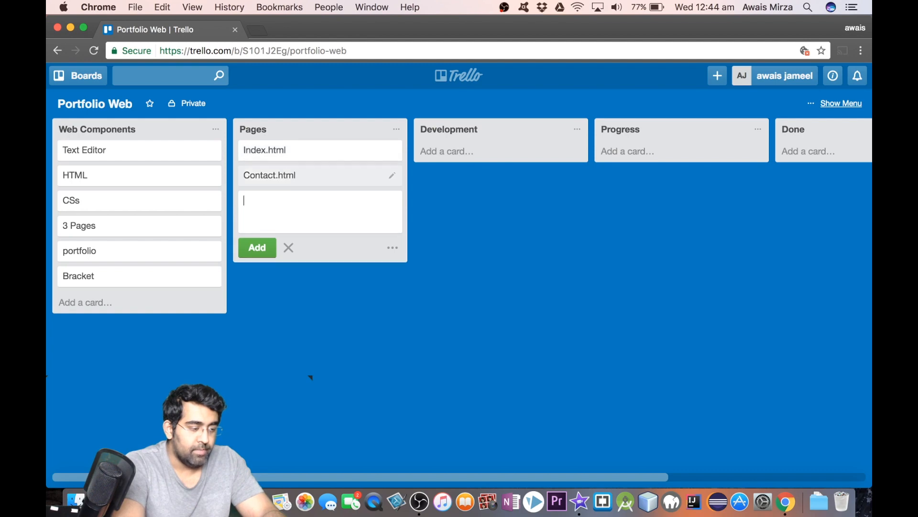
type("About")
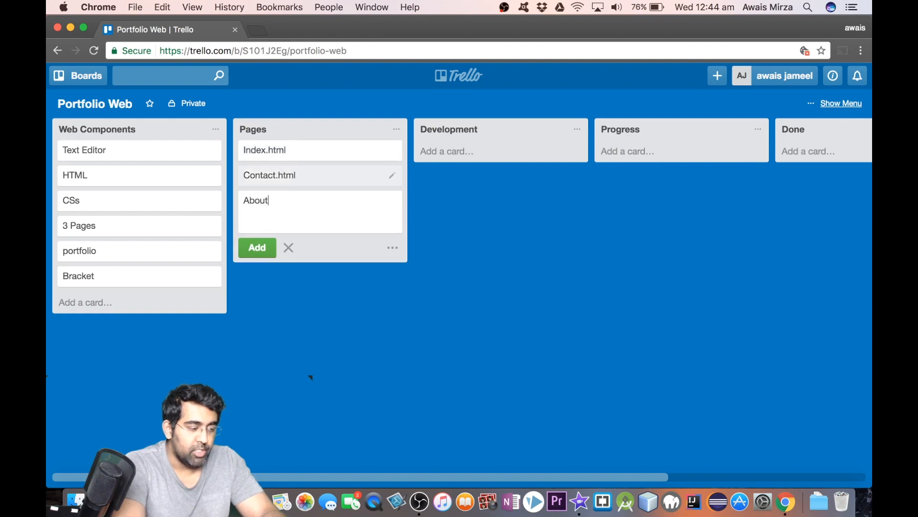
type(".h")
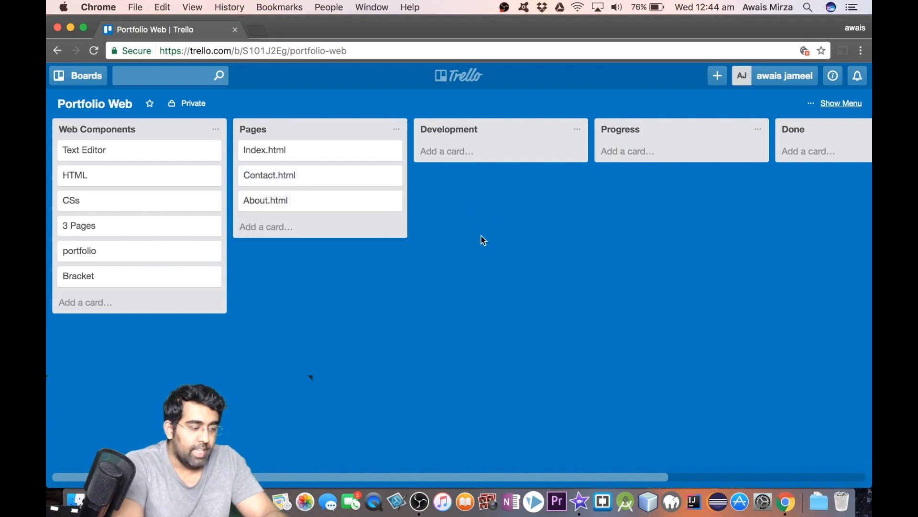
Move Index.html into Development and add Header, Body and Footer cards below it.
left_click(447, 151)
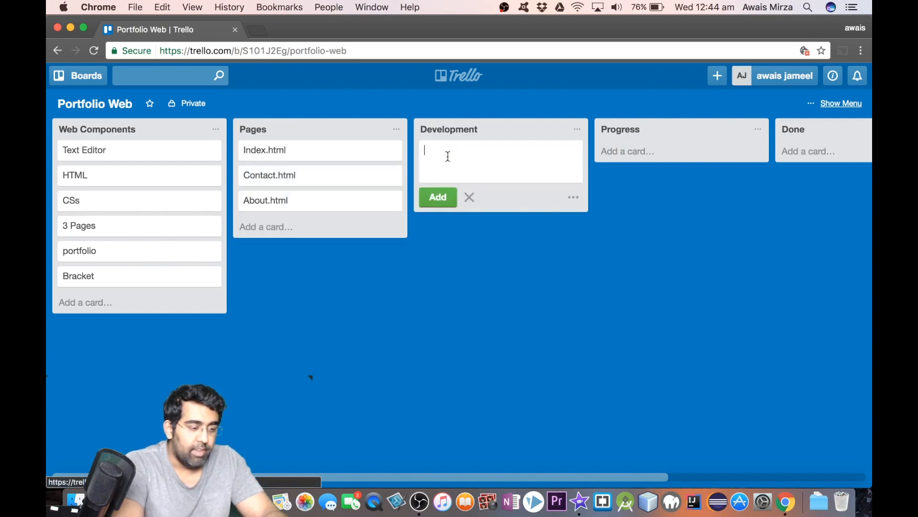
left_click(469, 197)
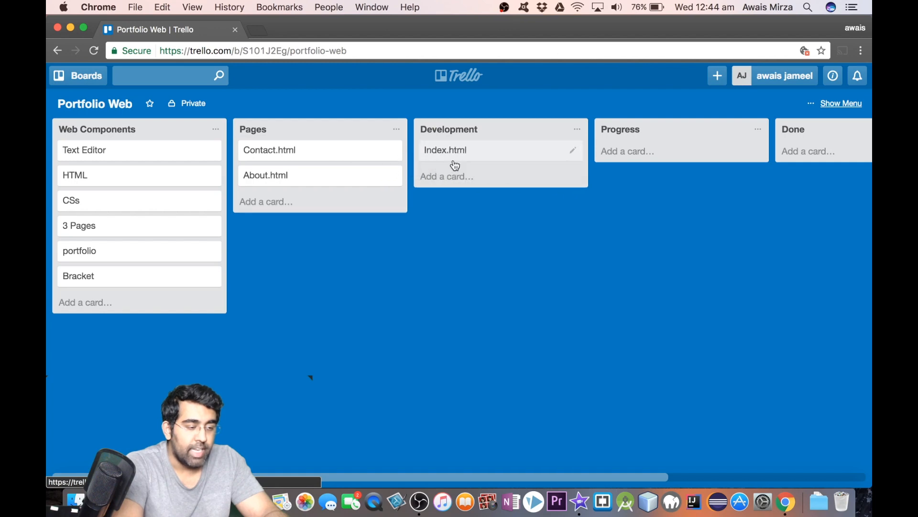
mouse_move(510, 206)
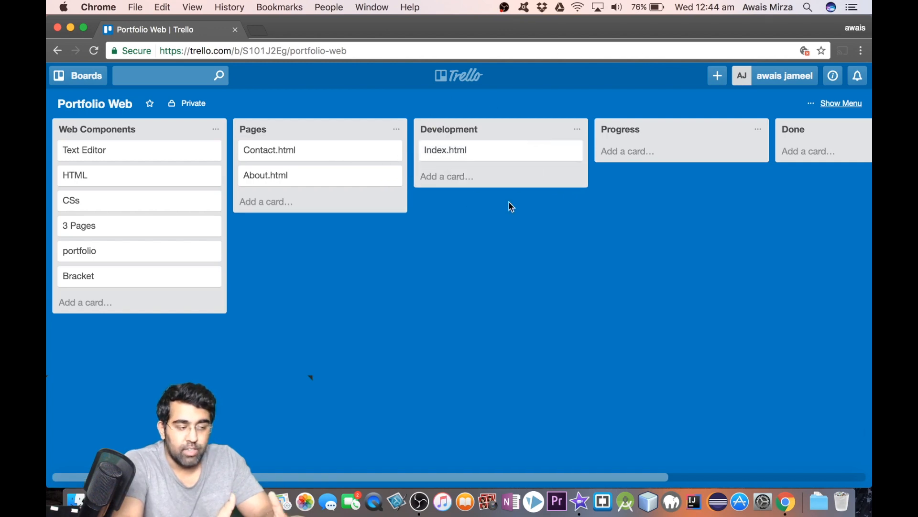
mouse_move(484, 135)
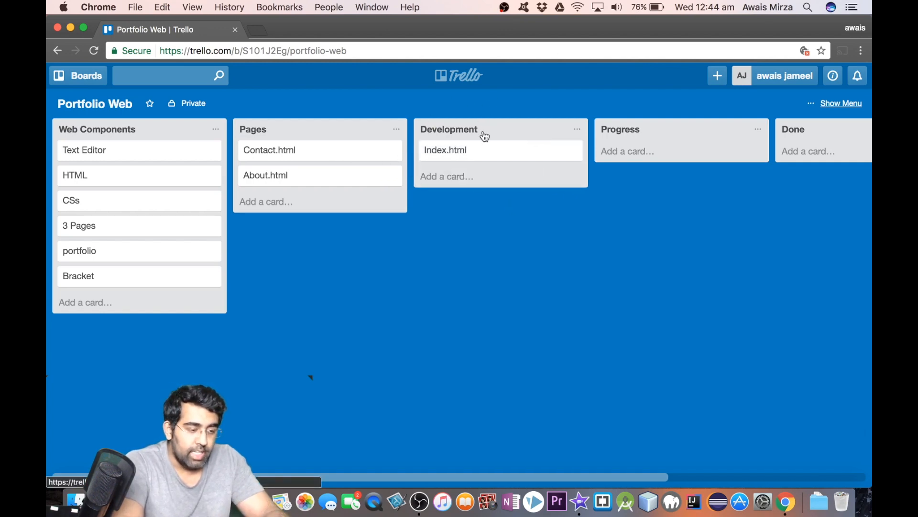
left_click(447, 176)
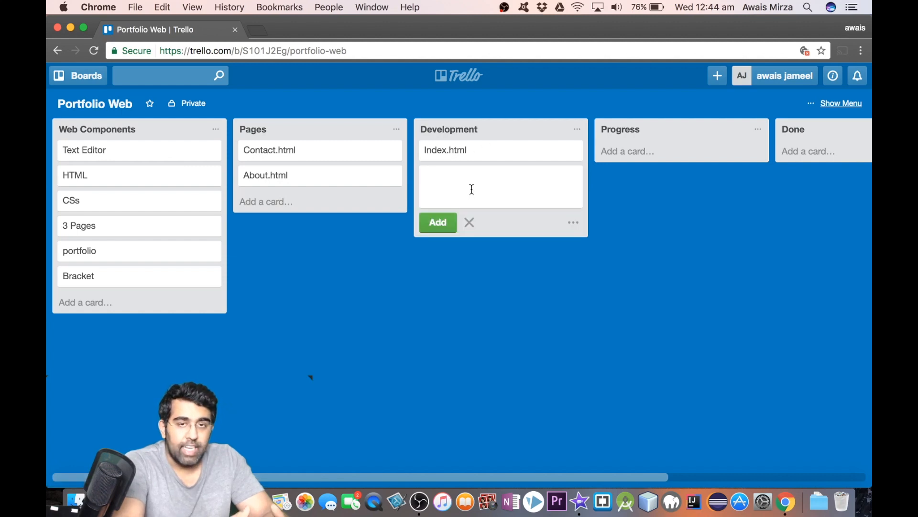
type("Header")
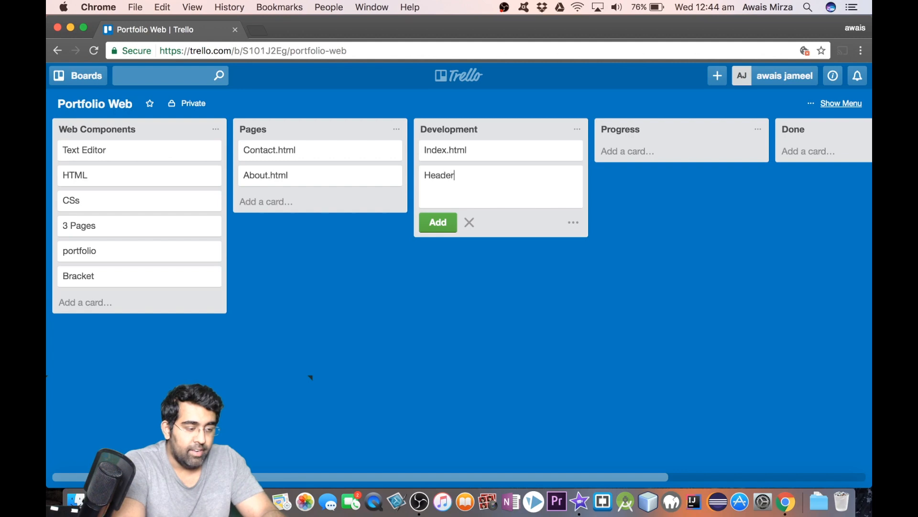
left_click(438, 222)
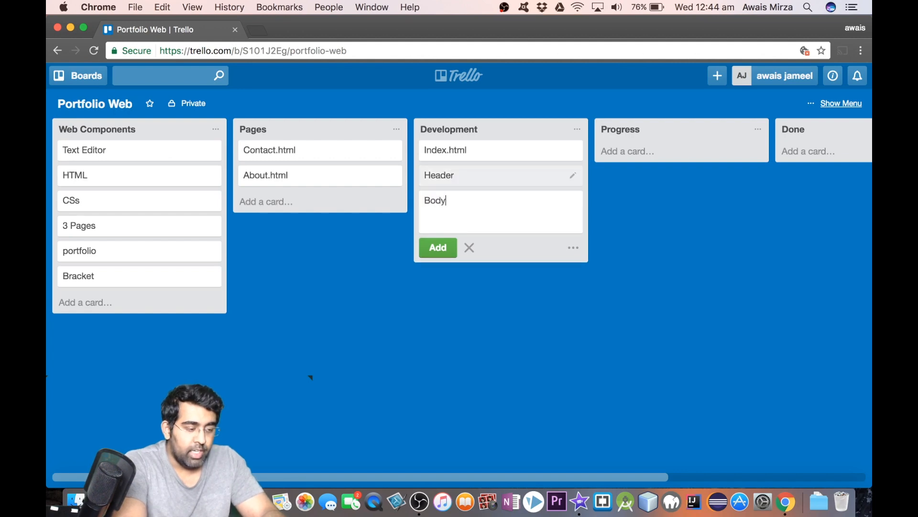
type("F")
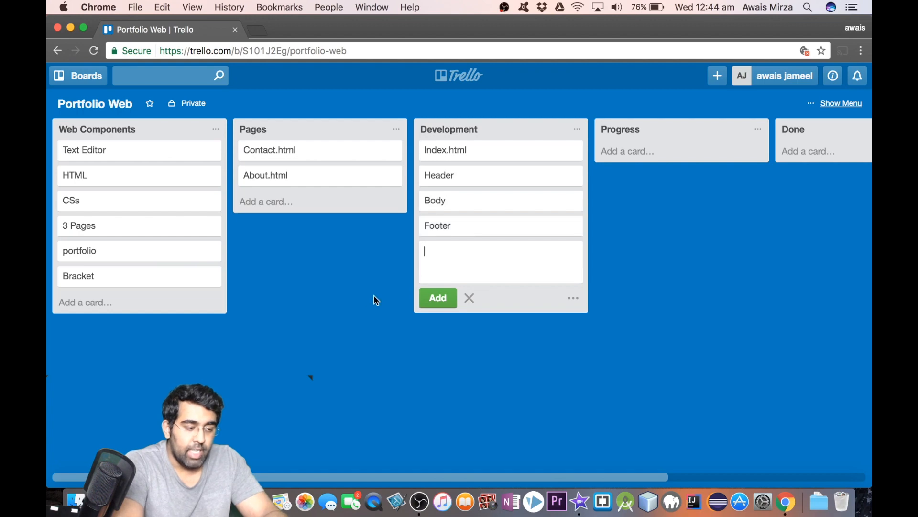
left_click(469, 297)
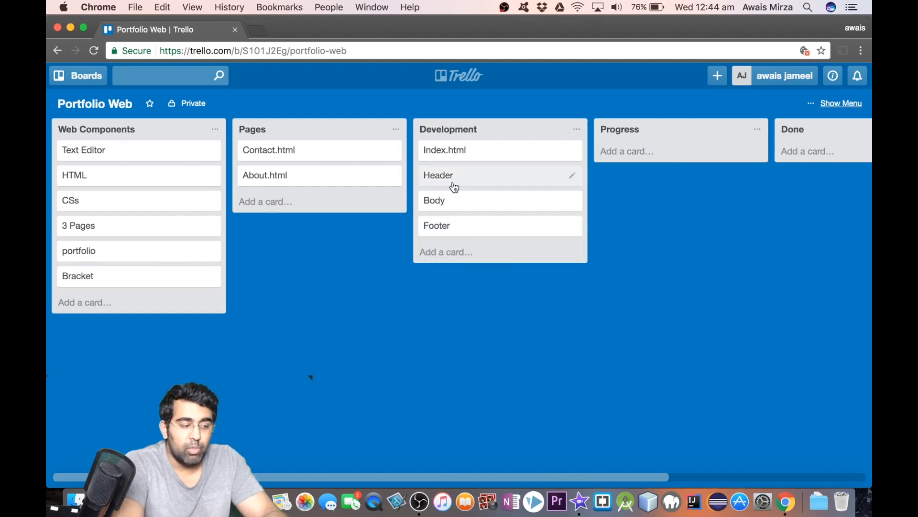
mouse_move(577, 210)
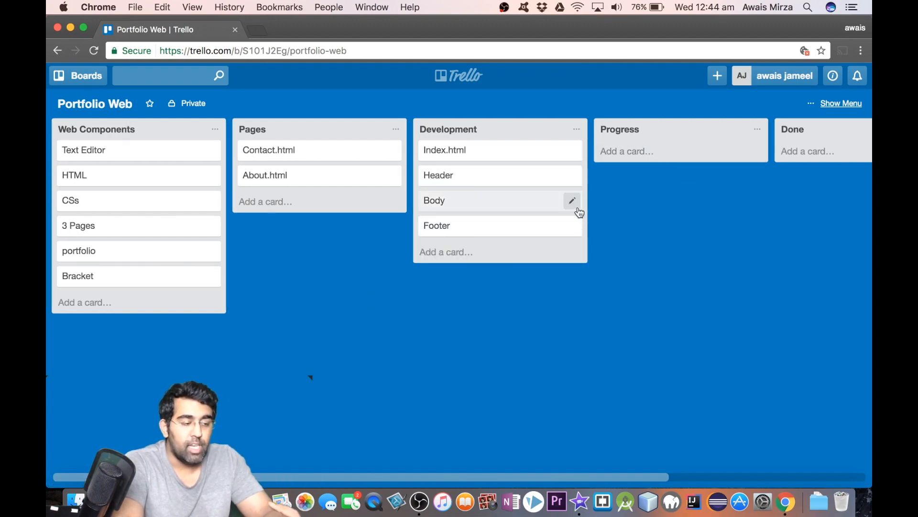
mouse_move(526, 186)
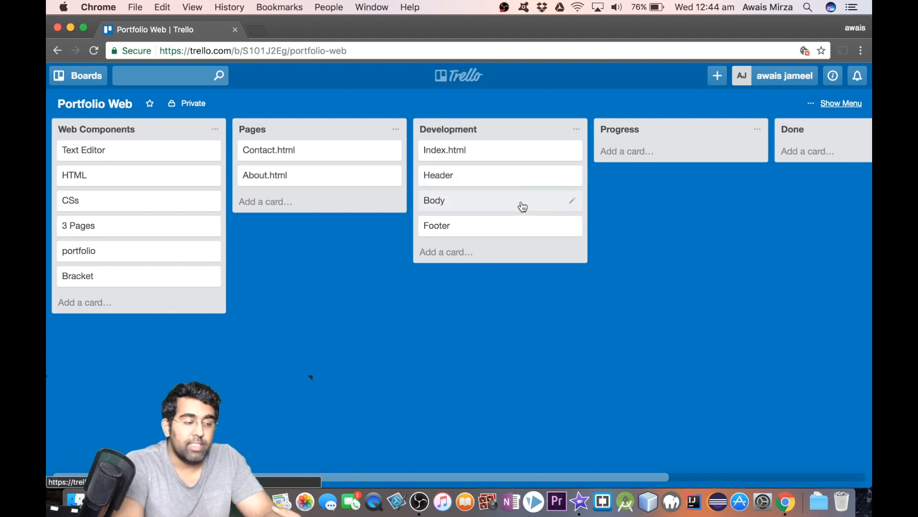
mouse_move(517, 228)
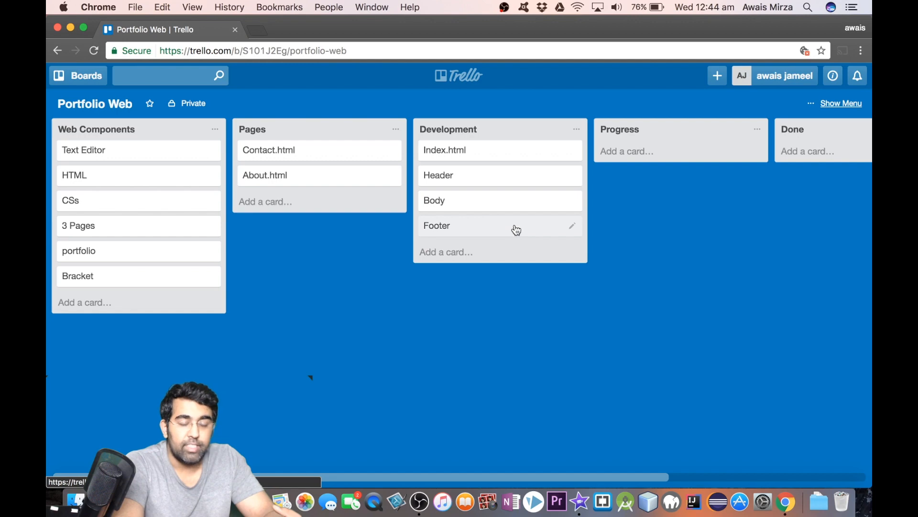
mouse_move(659, 235)
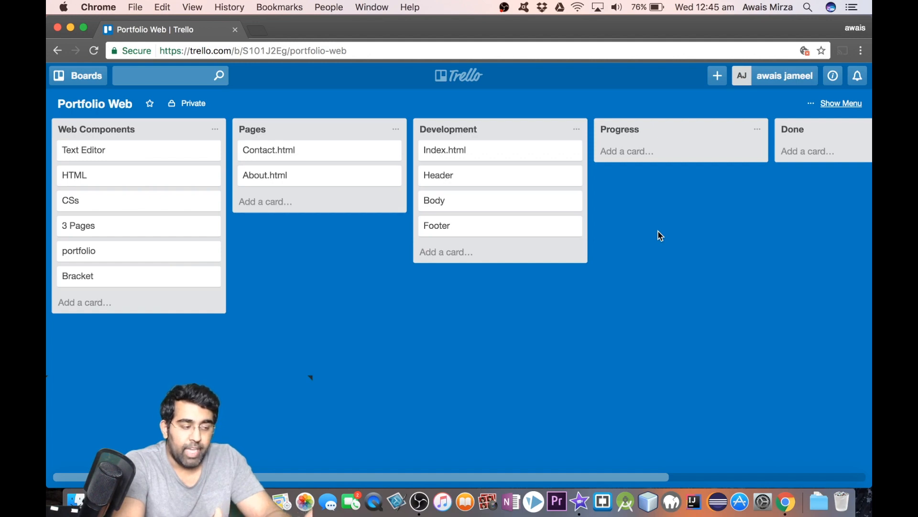
mouse_move(581, 228)
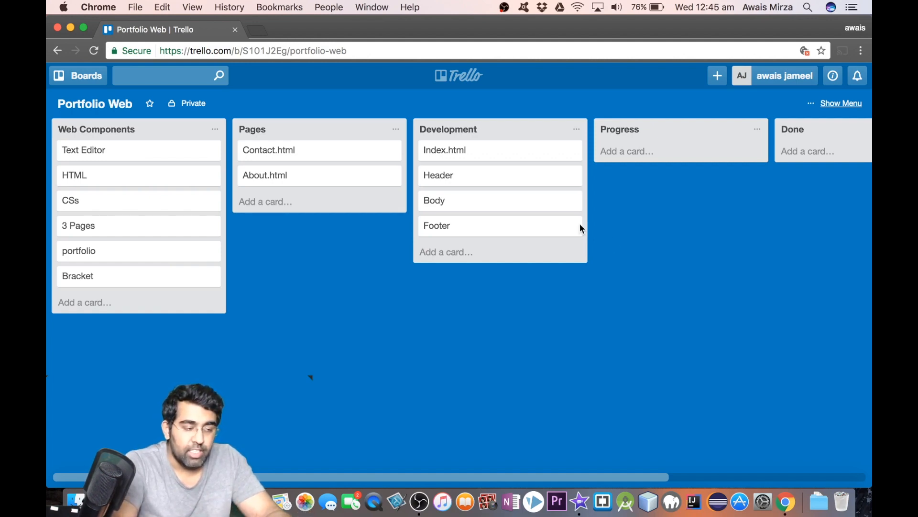
Move the Index.html card from Development into the Done list.
left_click_drag(445, 149, 697, 178)
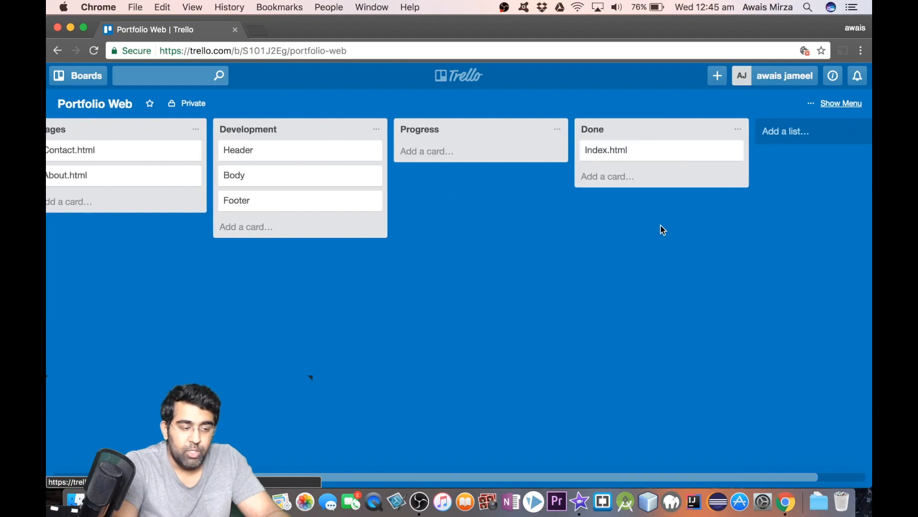
mouse_move(606, 150)
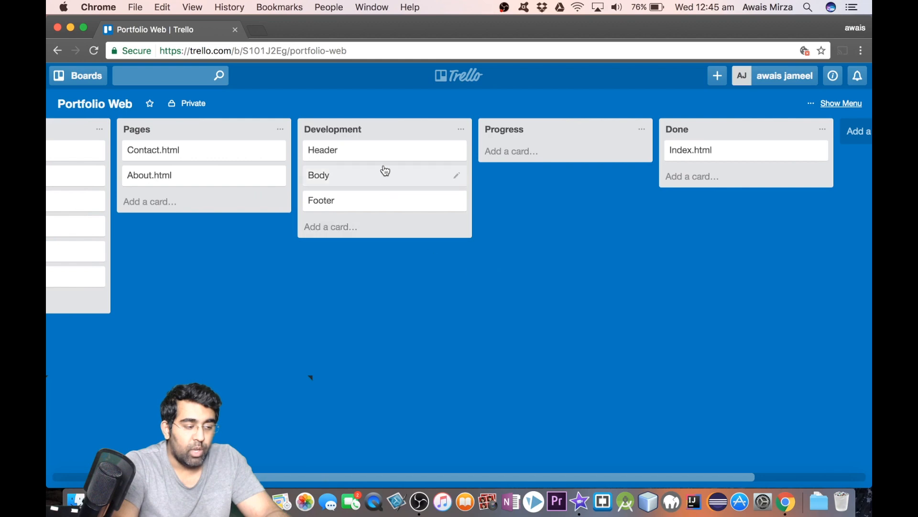
mouse_move(382, 157)
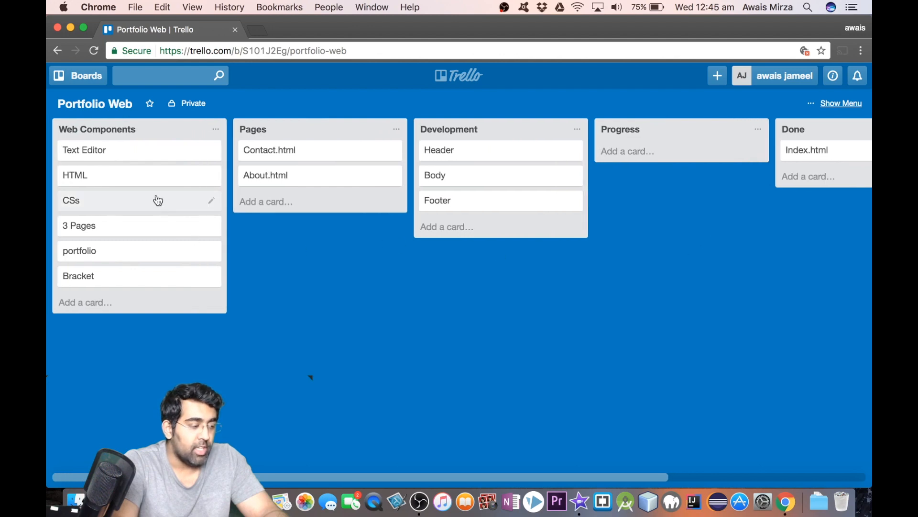
mouse_move(147, 322)
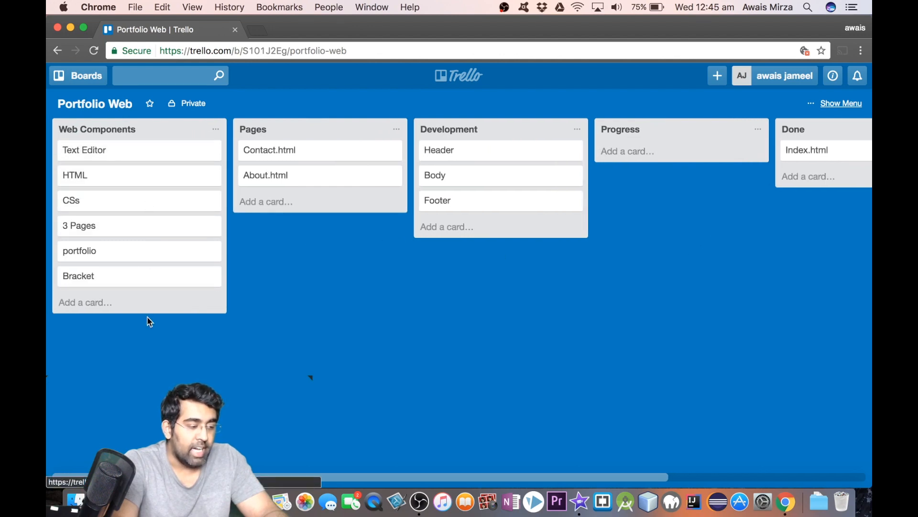
Show the board's side menu with its More options and select the private board link.
scroll("right", 3)
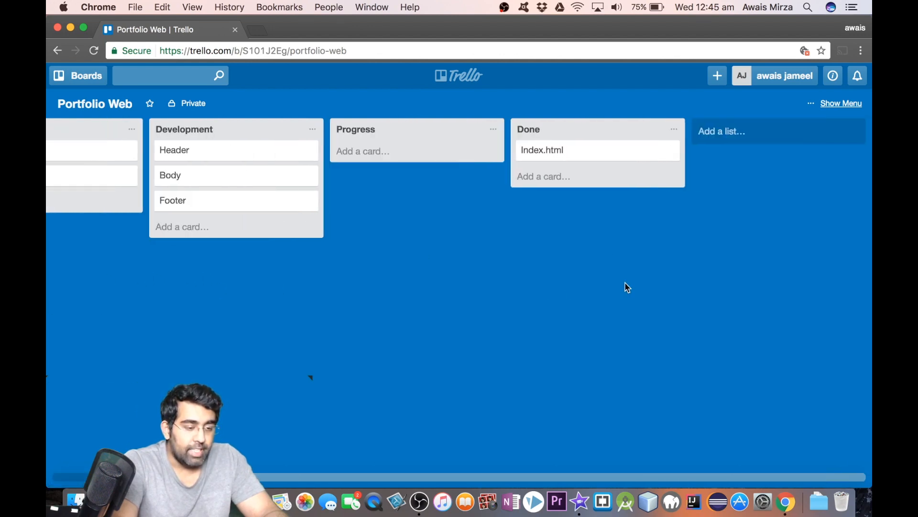
left_click(840, 103)
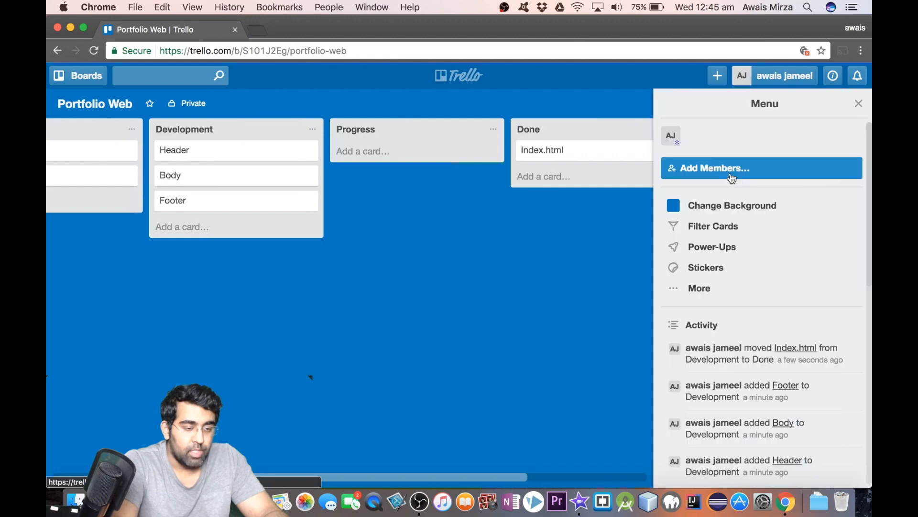
mouse_move(724, 225)
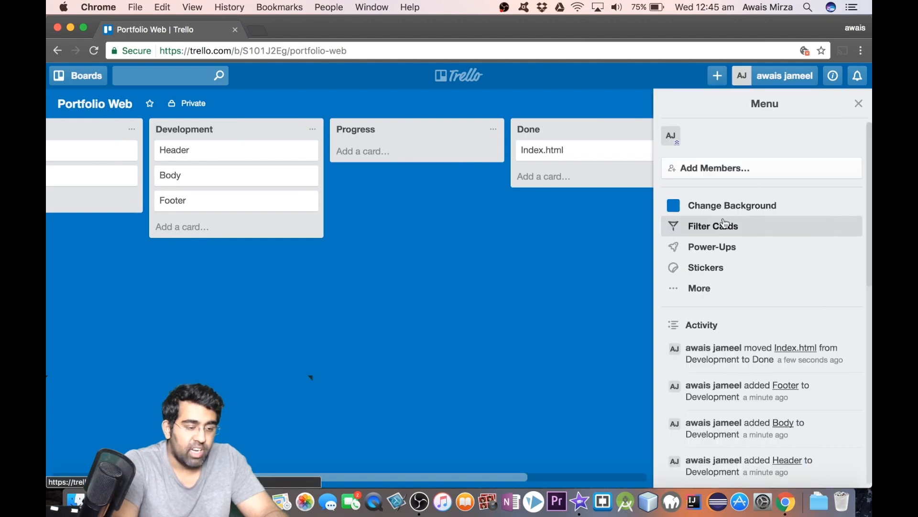
mouse_move(712, 246)
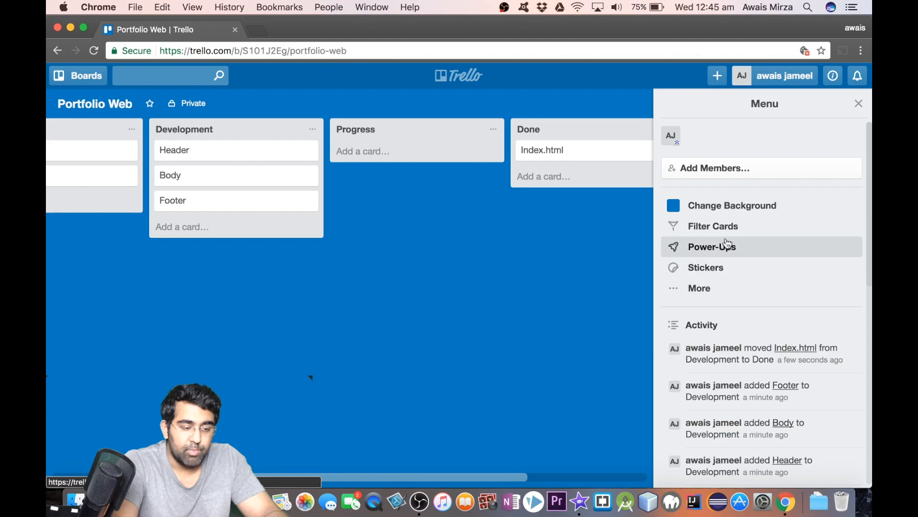
left_click(698, 288)
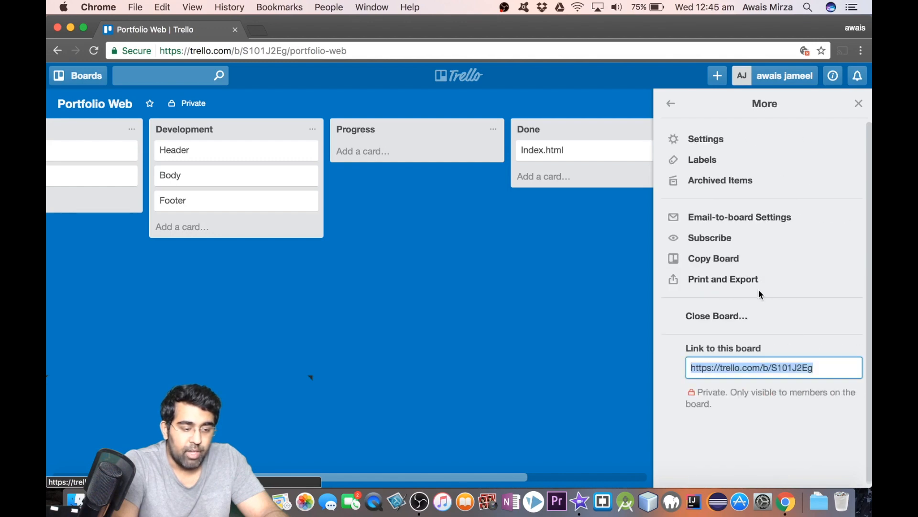
mouse_move(713, 258)
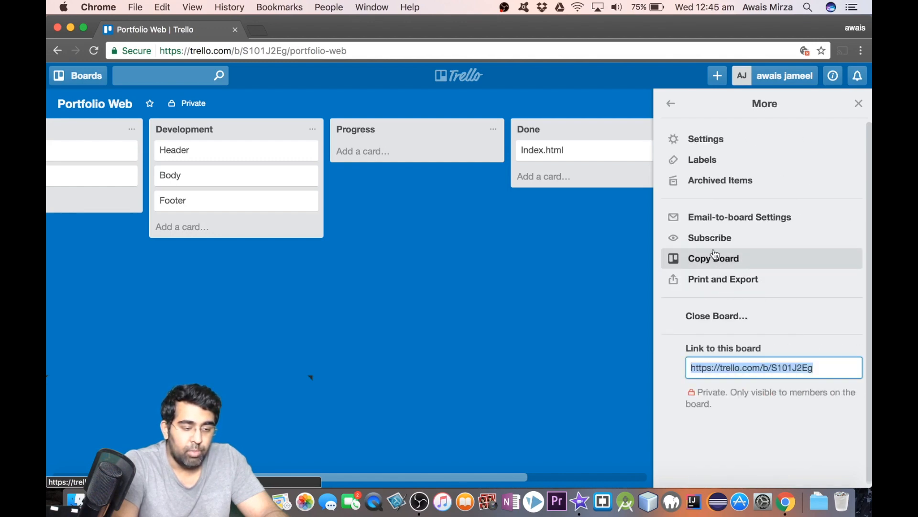
mouse_move(731, 382)
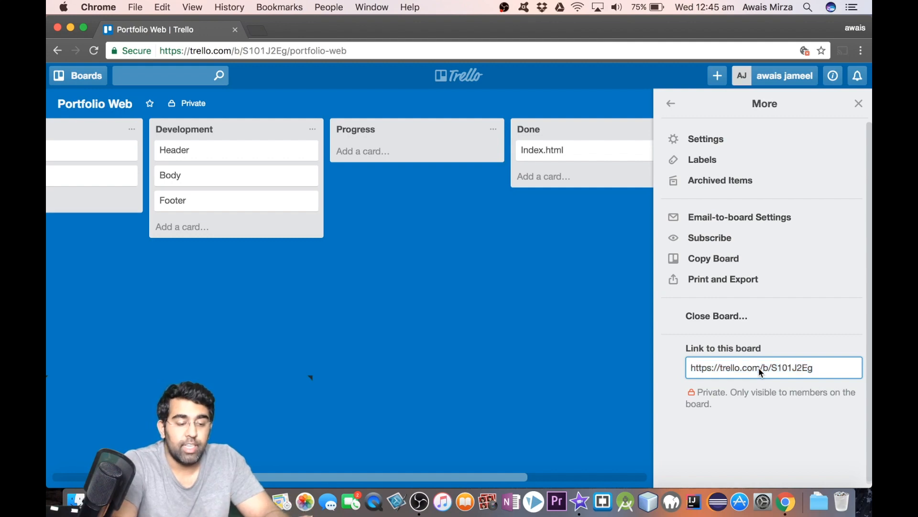
left_click(752, 367)
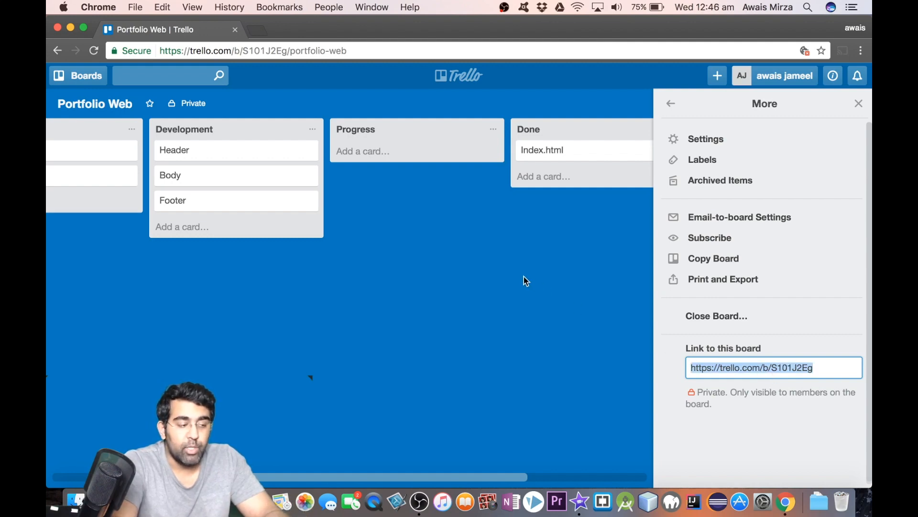
mouse_move(709, 237)
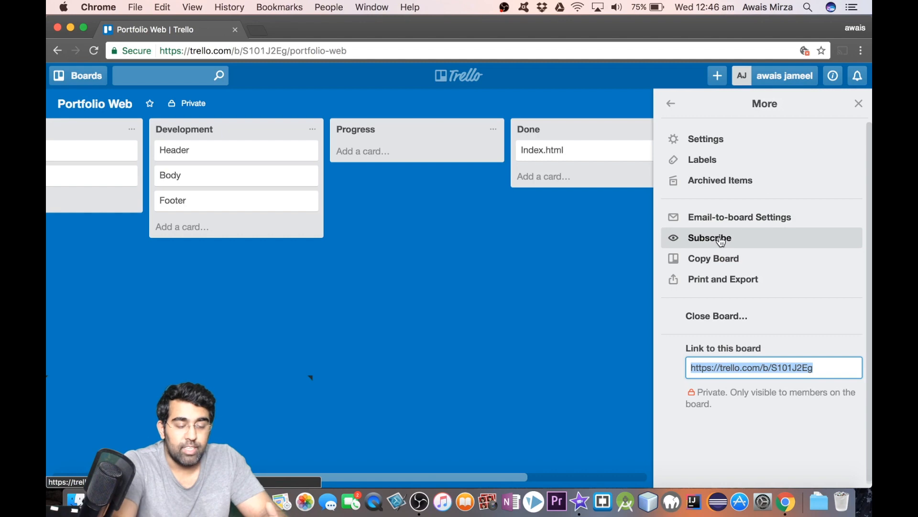
mouse_move(703, 308)
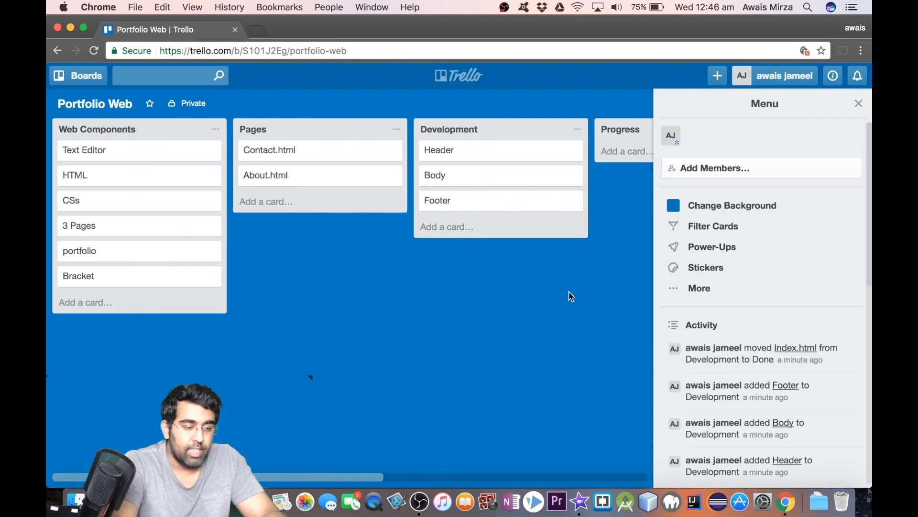
left_click(75, 174)
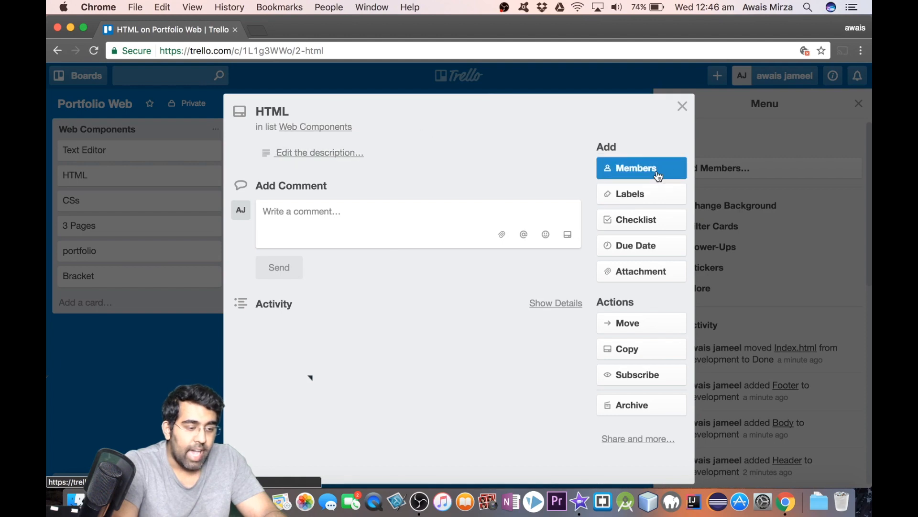
left_click(636, 167)
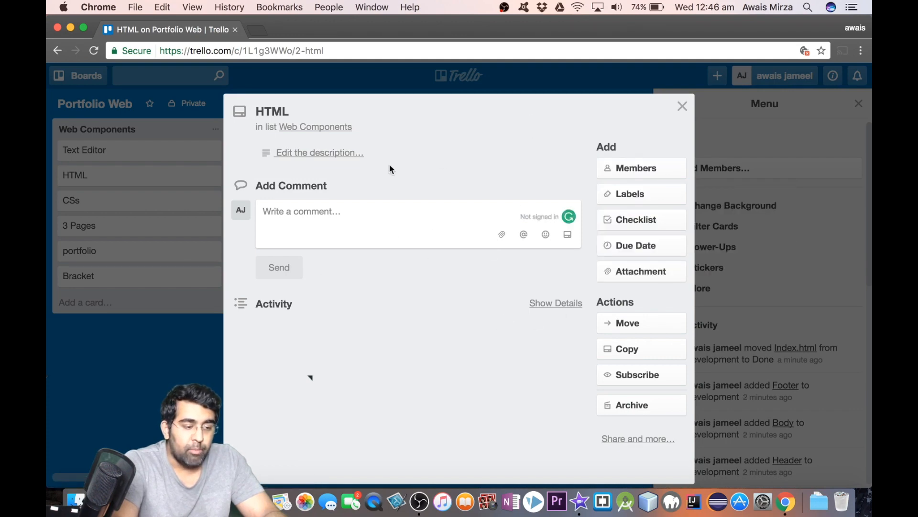
left_click(369, 222)
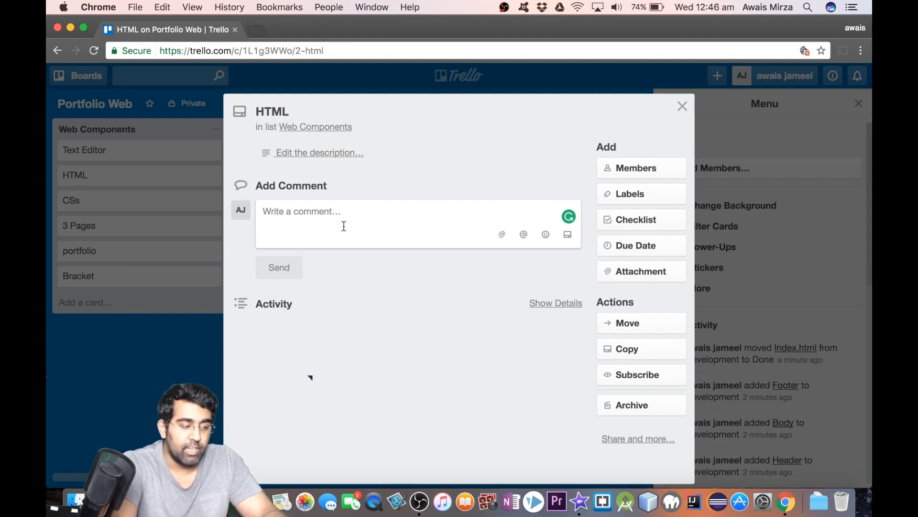
left_click(320, 152)
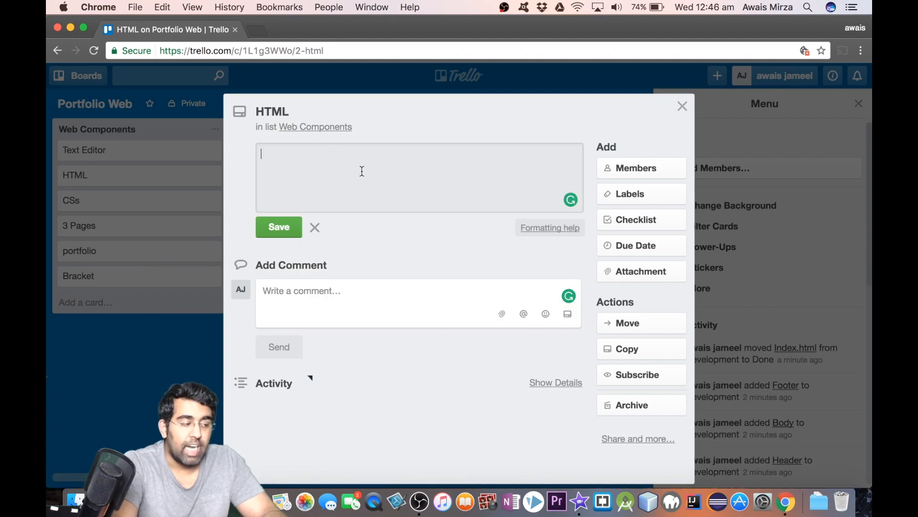
mouse_move(673, 121)
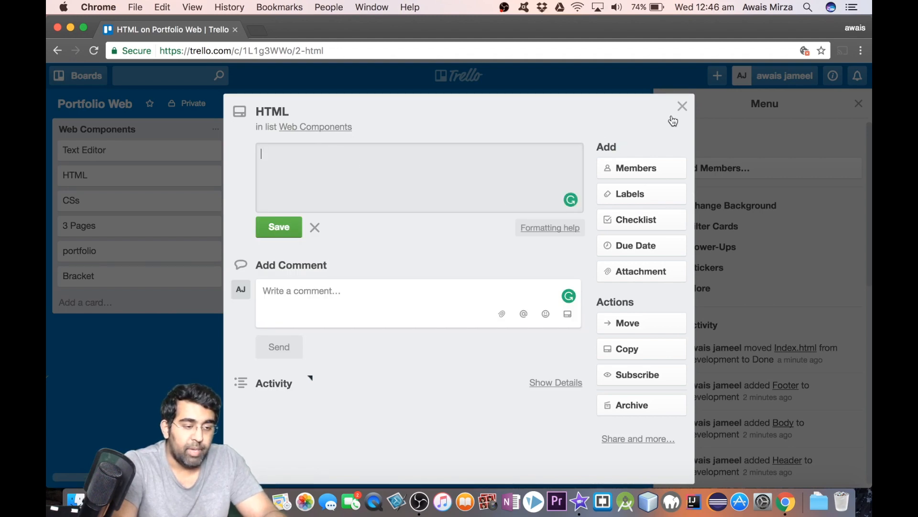
left_click(682, 106)
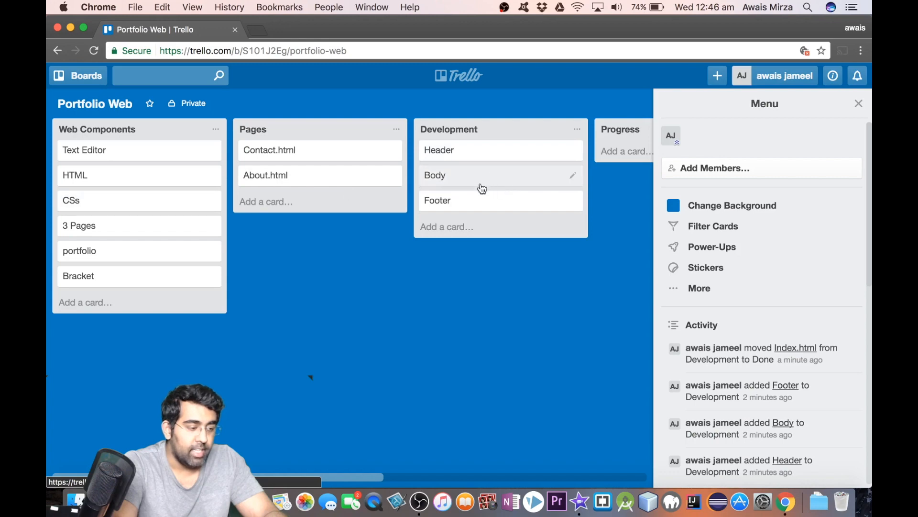
mouse_move(334, 275)
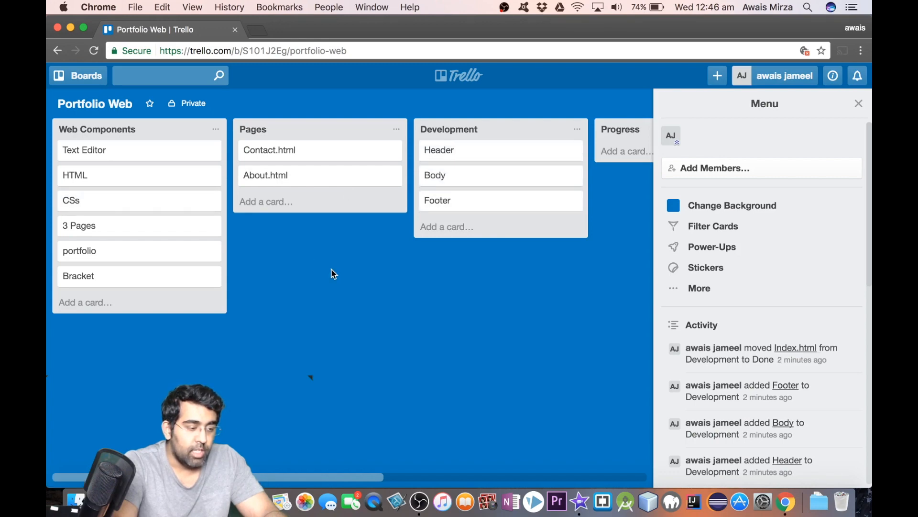
Return Index.html to the top of Pages and view its card details.
scroll("right", 3)
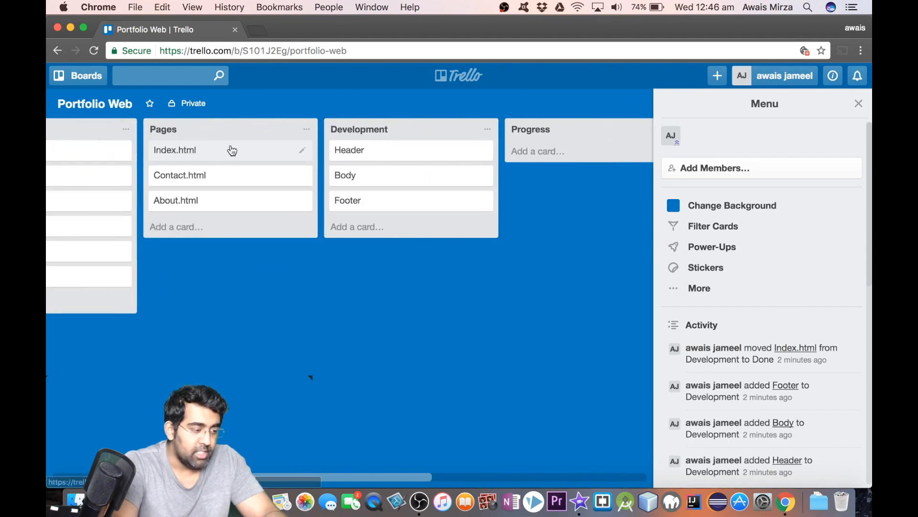
left_click(174, 150)
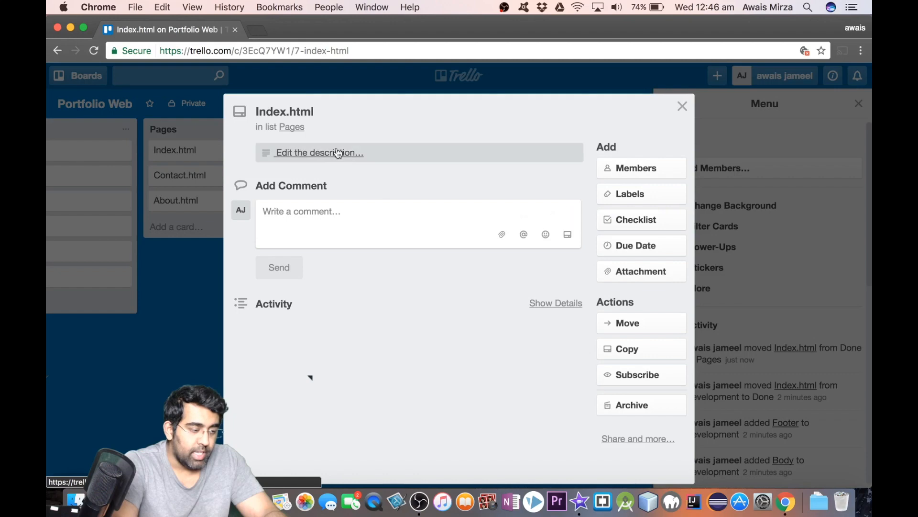
Save the Index.html description: 6 Project with Images, Foot with Social Links, Copyright Statement.
left_click(319, 152)
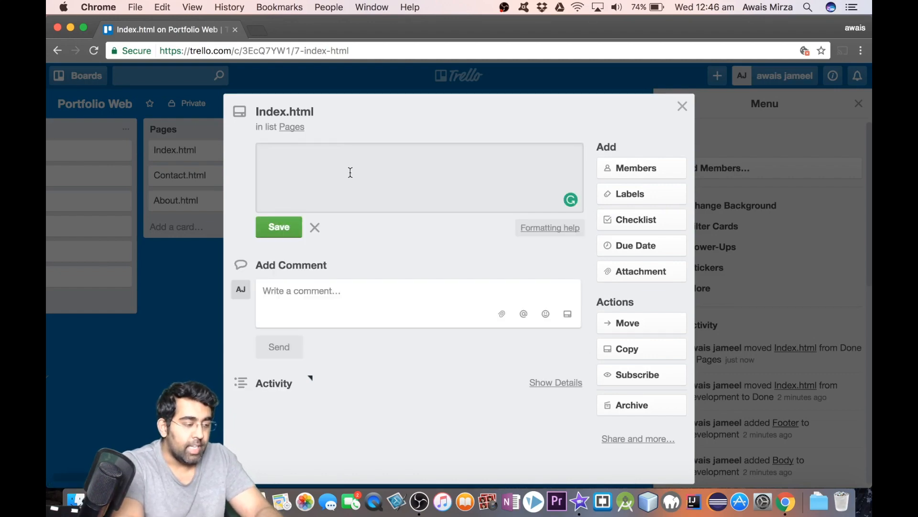
left_click(350, 173)
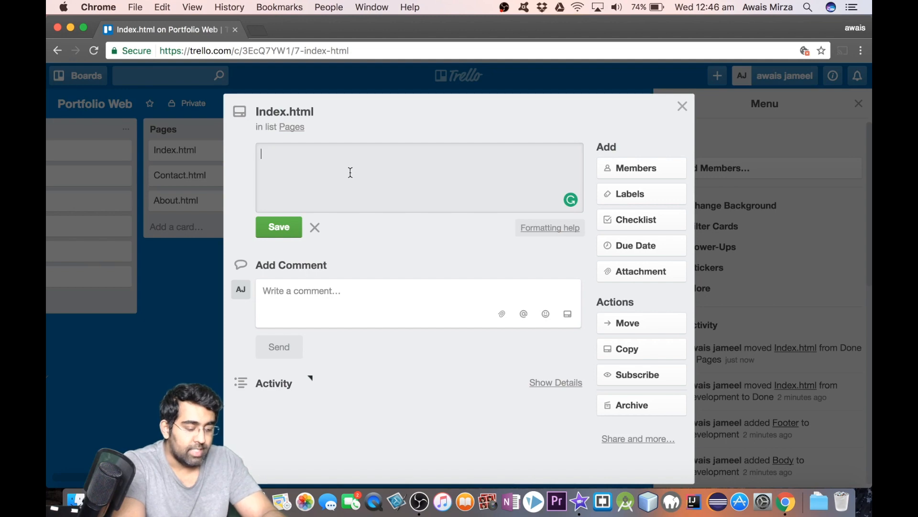
type("6 Project")
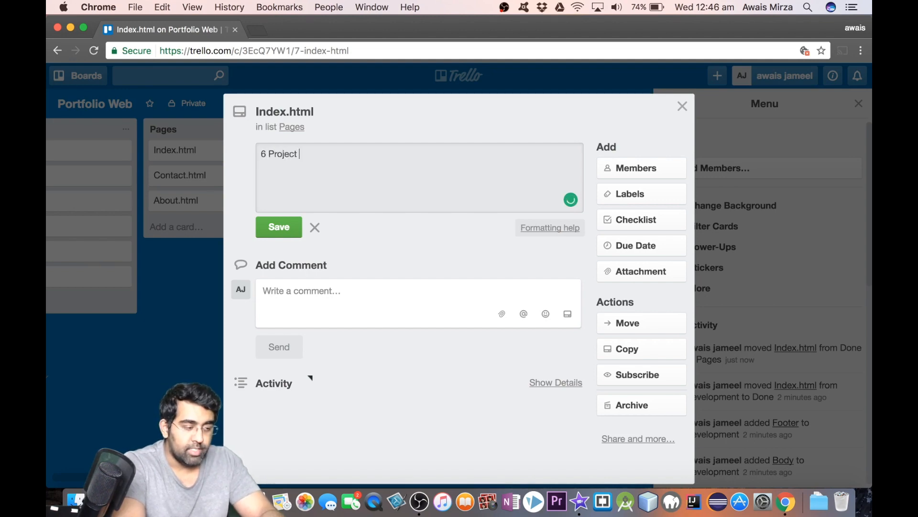
type("with Imag")
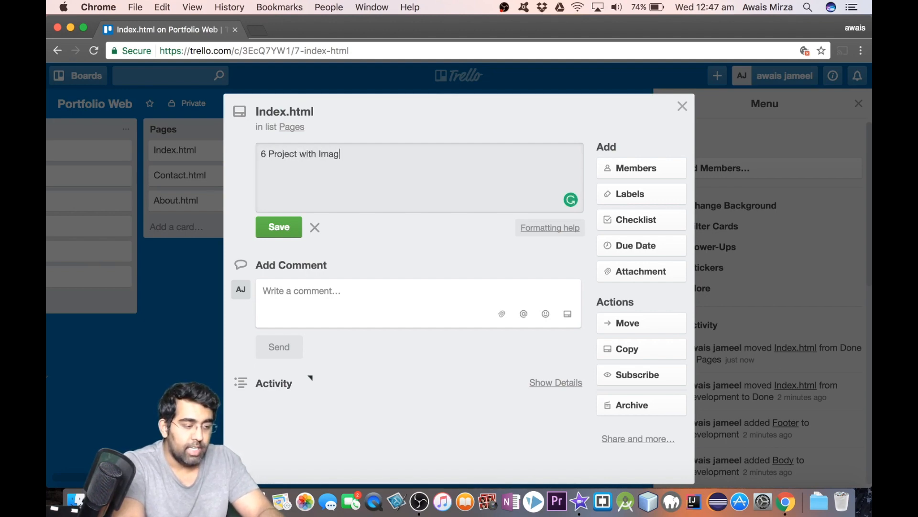
type("es")
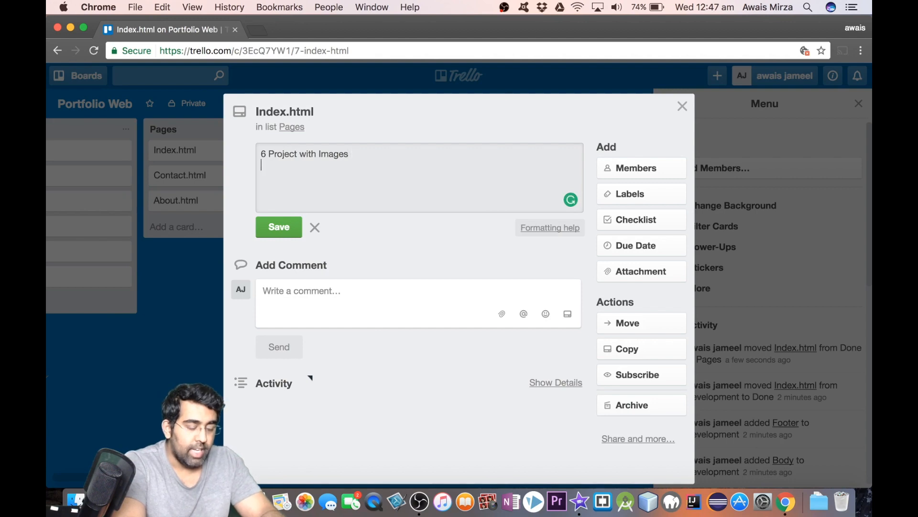
type("Foot")
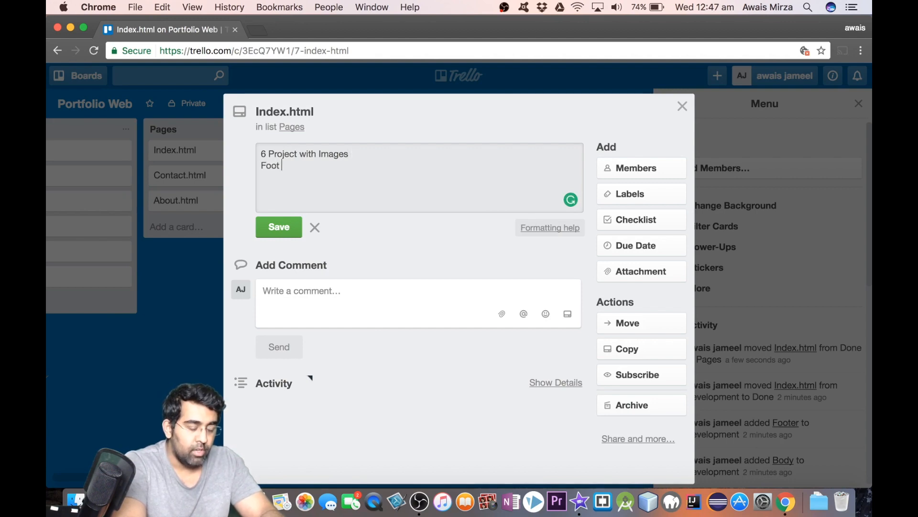
type("with Soc")
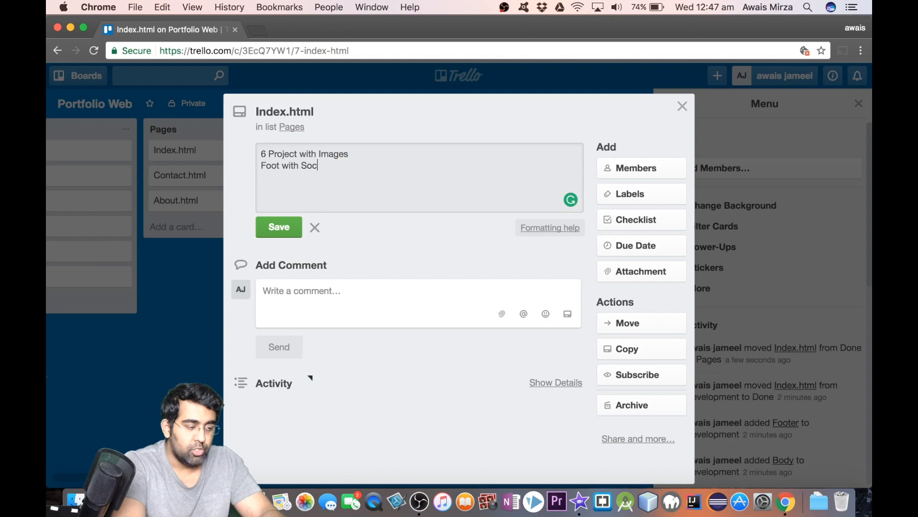
type("ial Links")
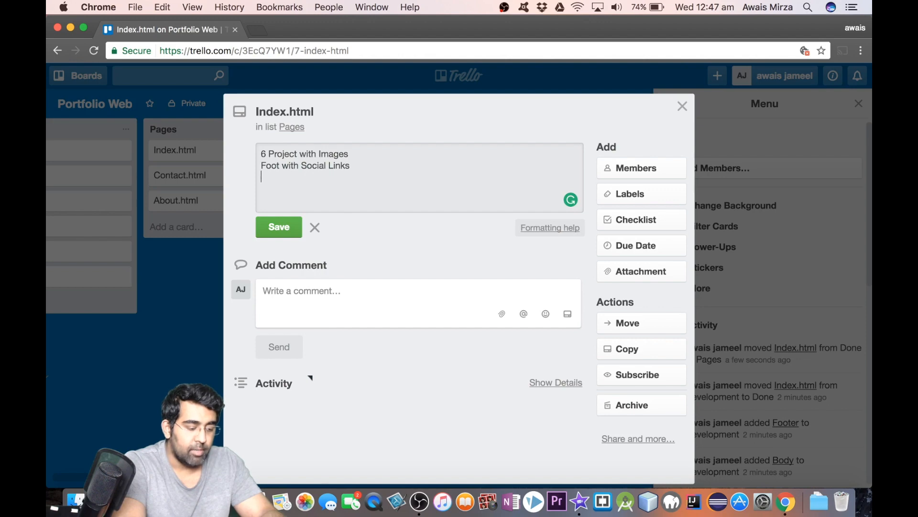
type("Copyright")
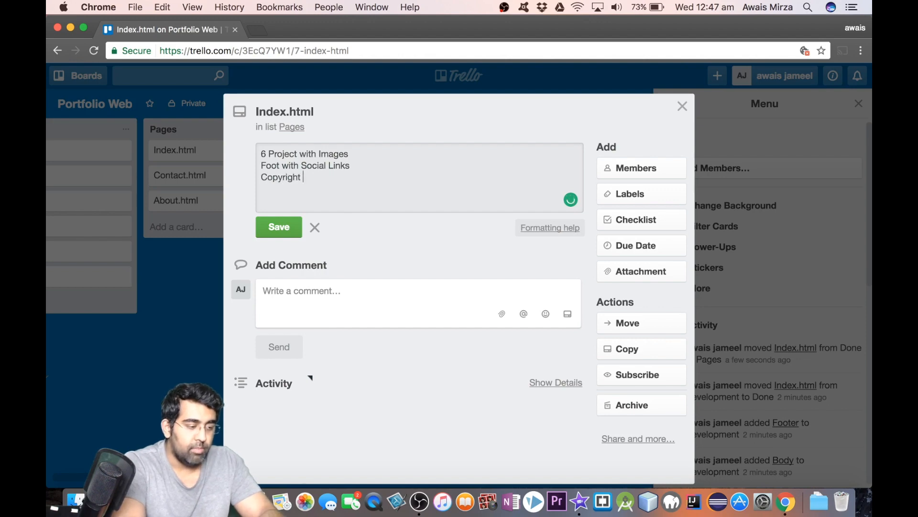
type("Statement")
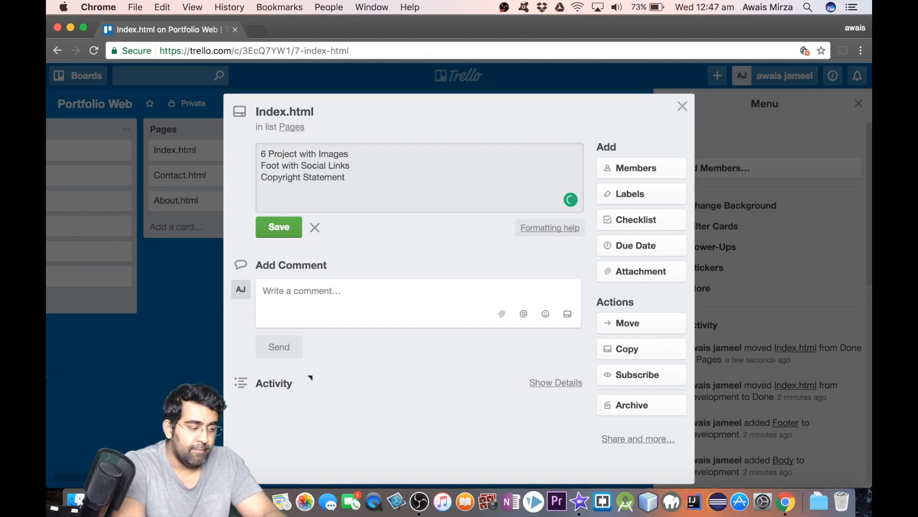
left_click(278, 226)
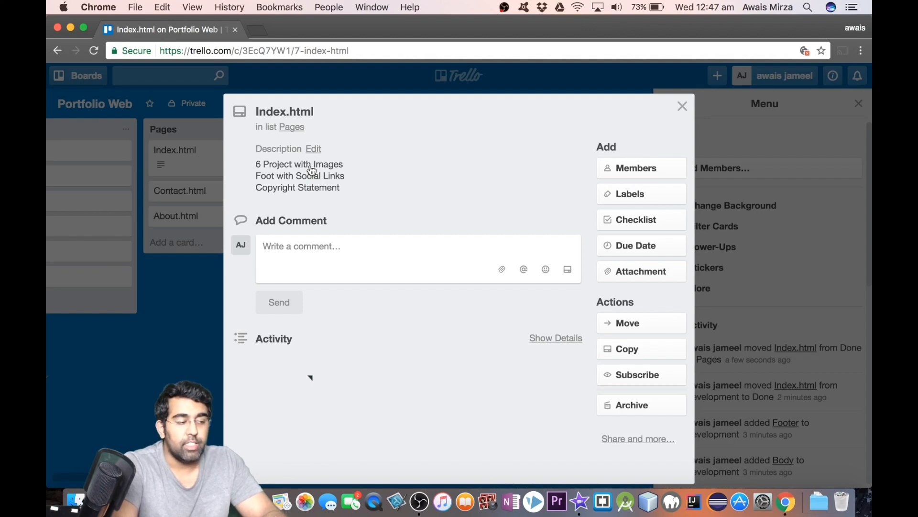
mouse_move(260, 133)
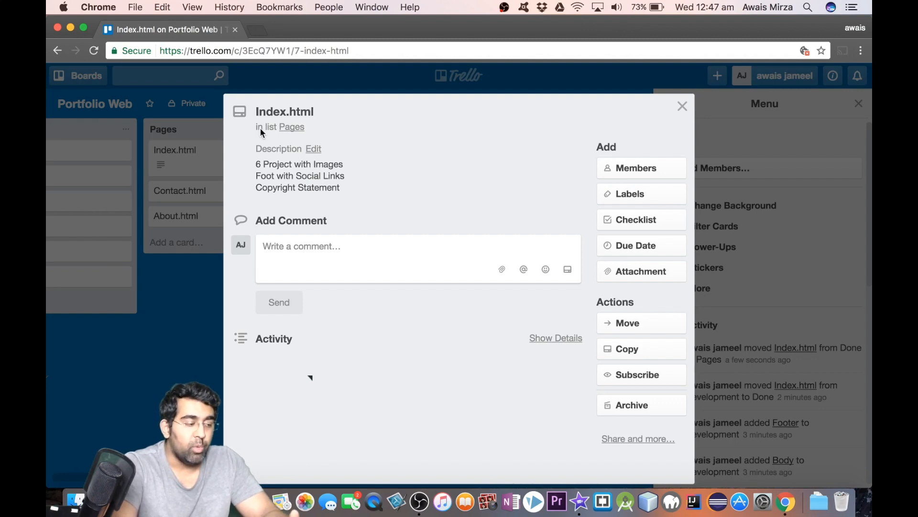
mouse_move(505, 213)
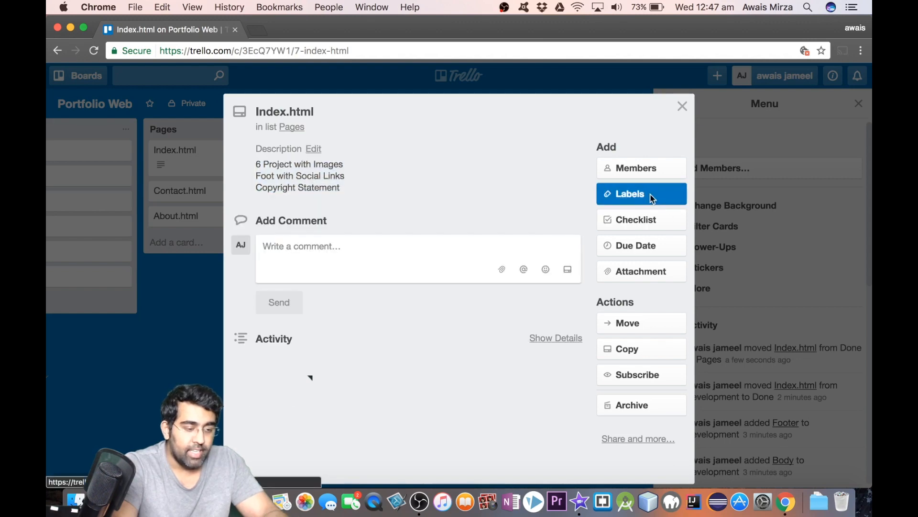
Attach the green label to the Index.html card and dismiss the label chooser.
left_click(631, 193)
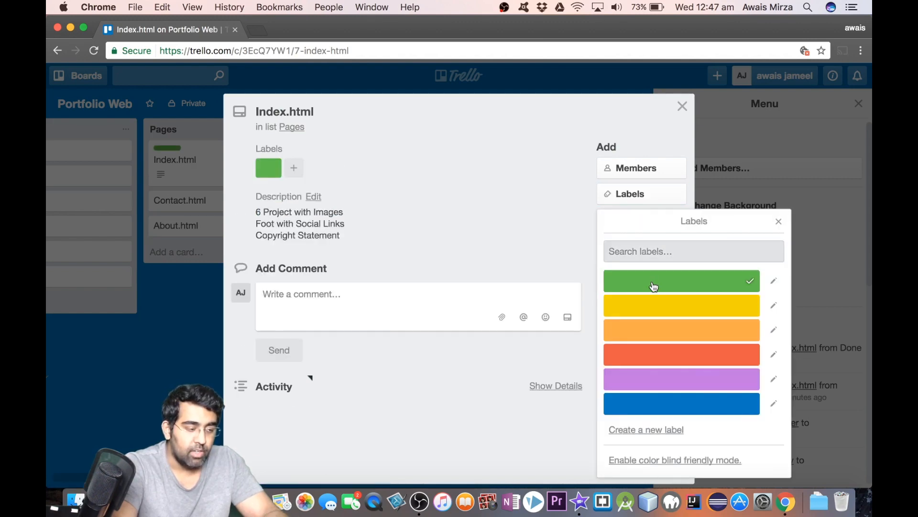
left_click(682, 354)
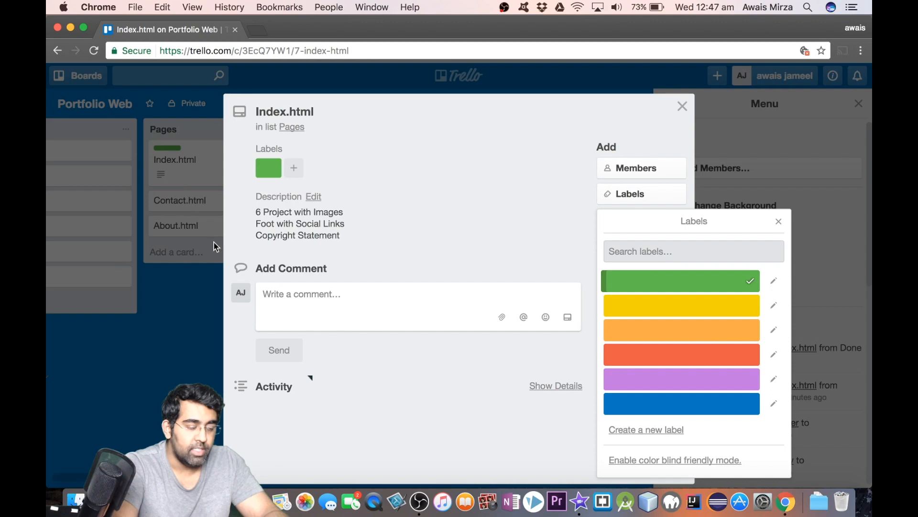
left_click(779, 220)
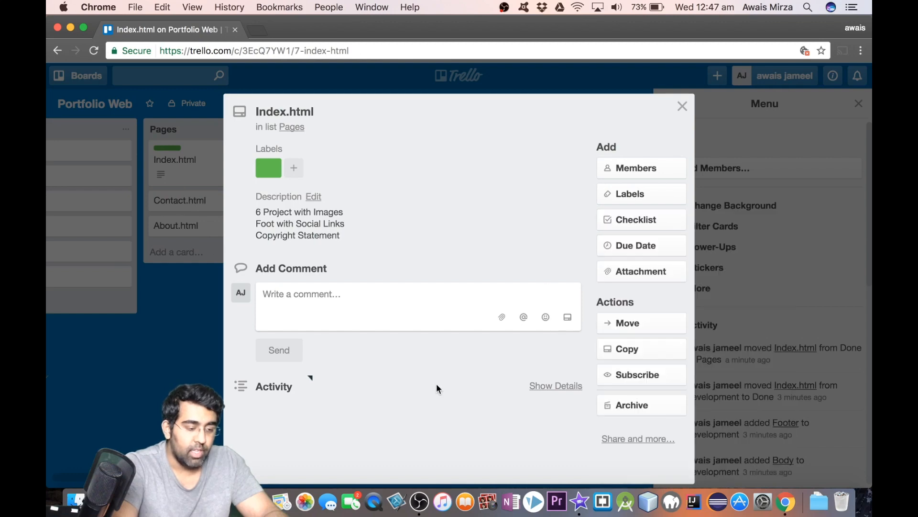
mouse_move(544, 317)
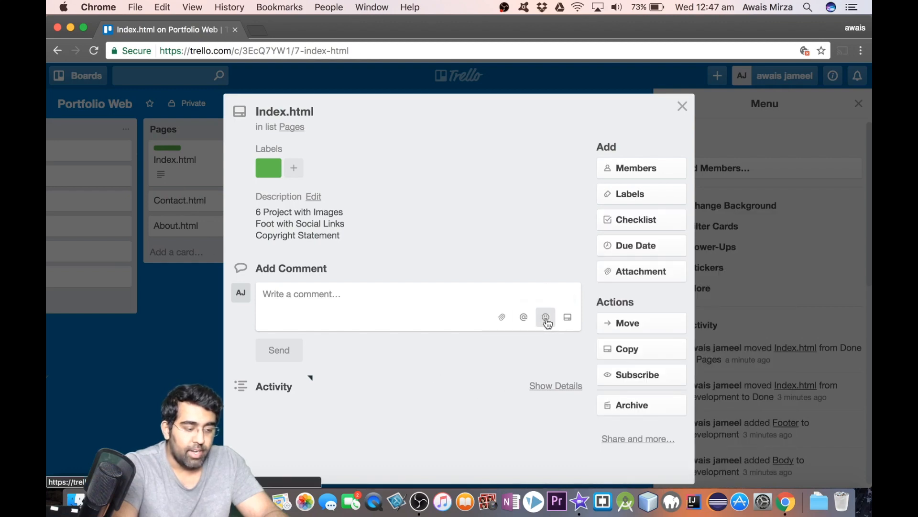
mouse_move(567, 323)
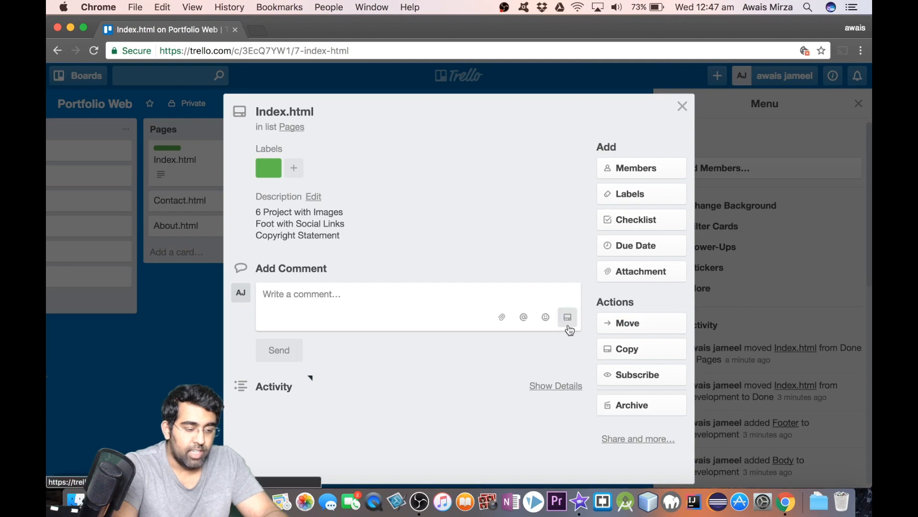
Check the comment attachment options, then close the Index.html card back to the board.
left_click(567, 316)
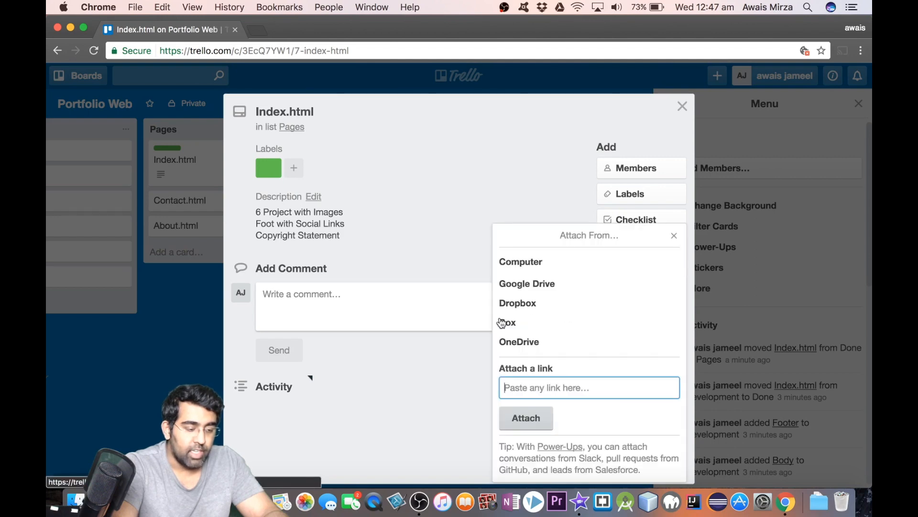
mouse_move(565, 289)
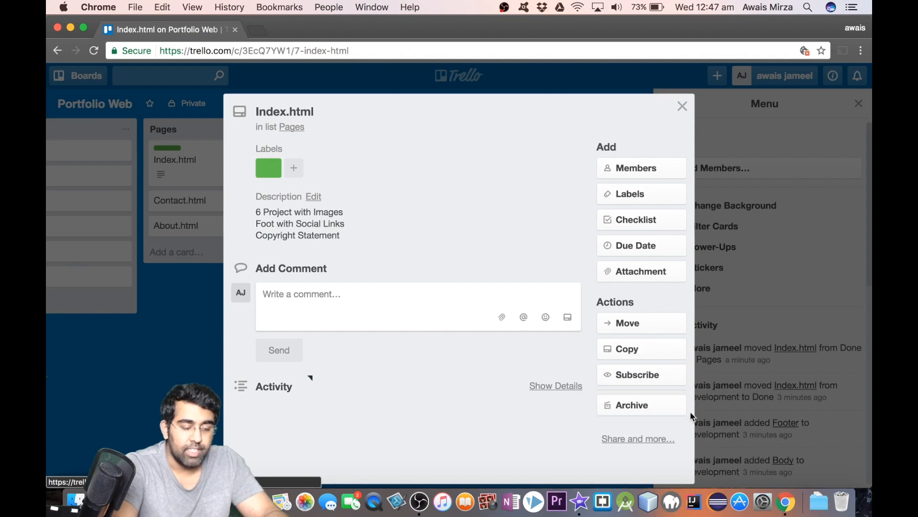
mouse_move(467, 354)
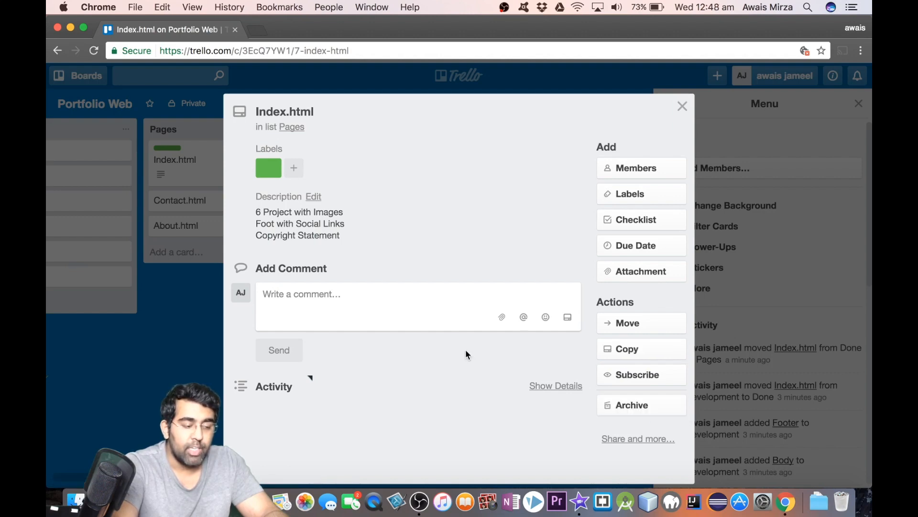
mouse_move(472, 209)
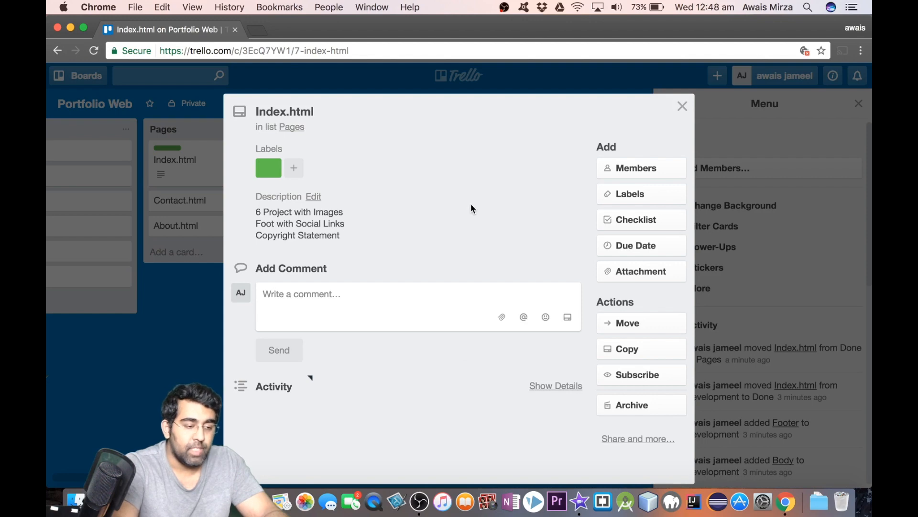
left_click(640, 271)
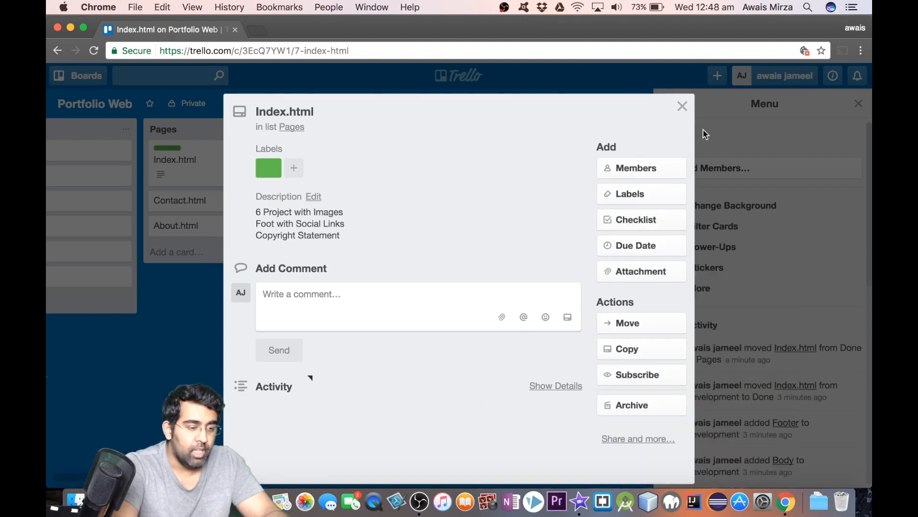
left_click(682, 106)
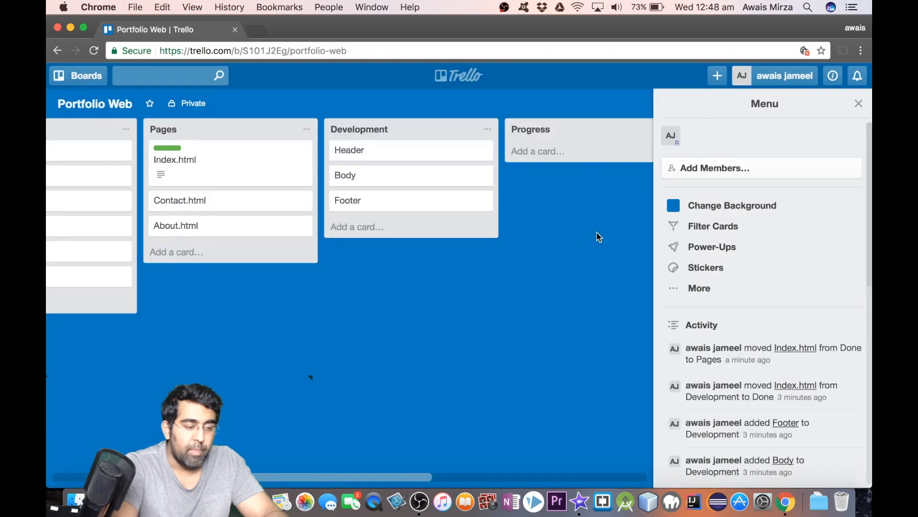
Hide the board's side menu and briefly review the Index.html card, leaving all five lists visible.
left_click(859, 103)
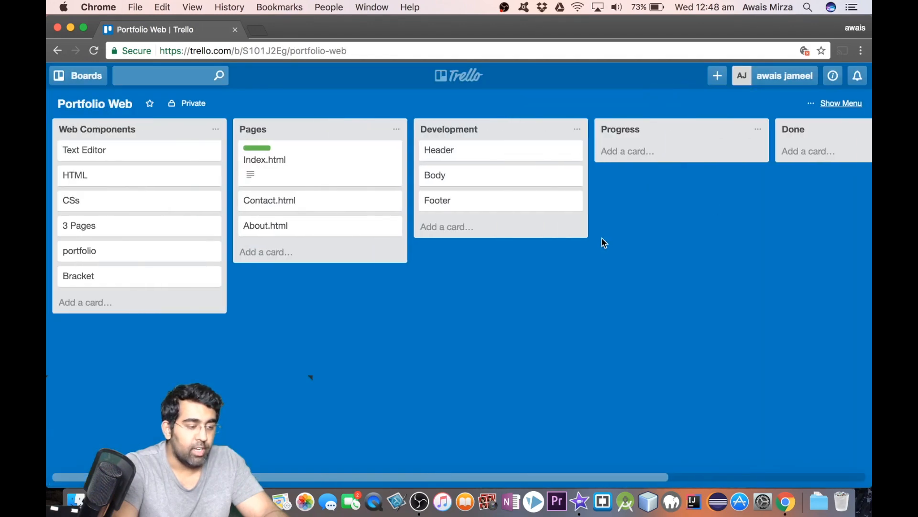
left_click(264, 160)
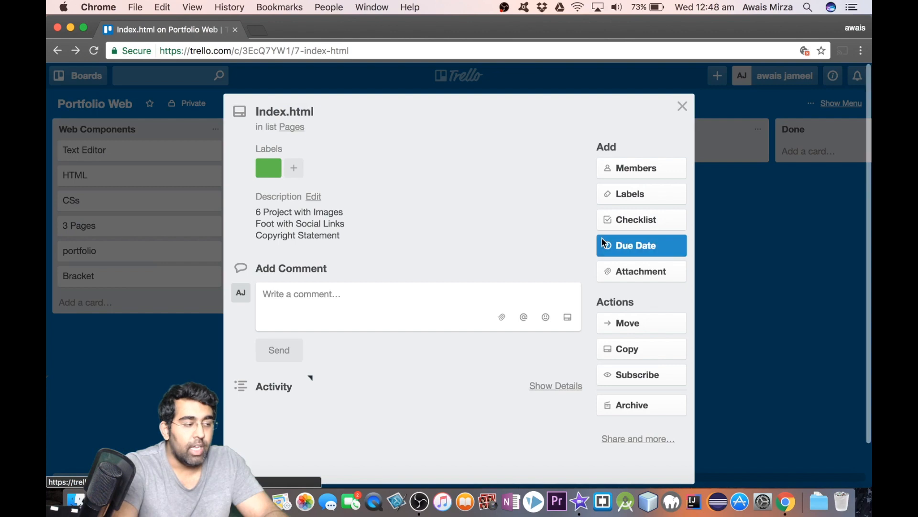
left_click(682, 106)
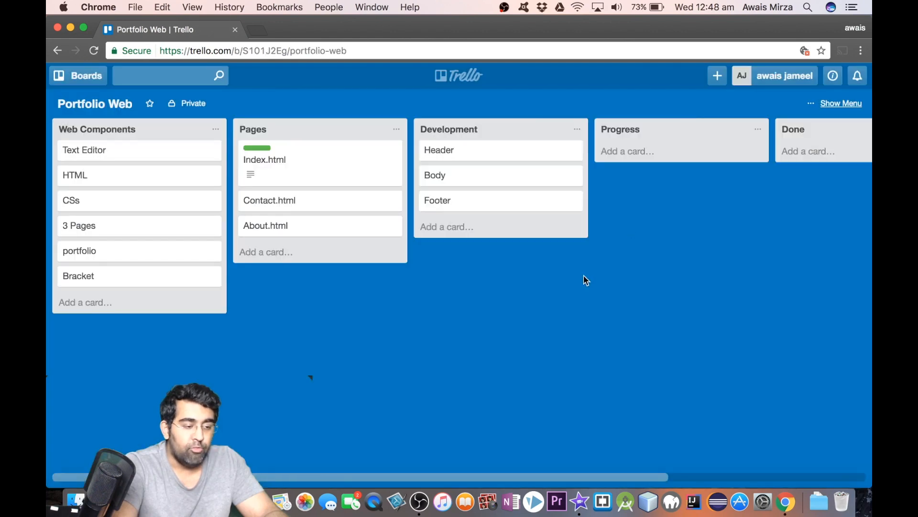
mouse_move(171, 371)
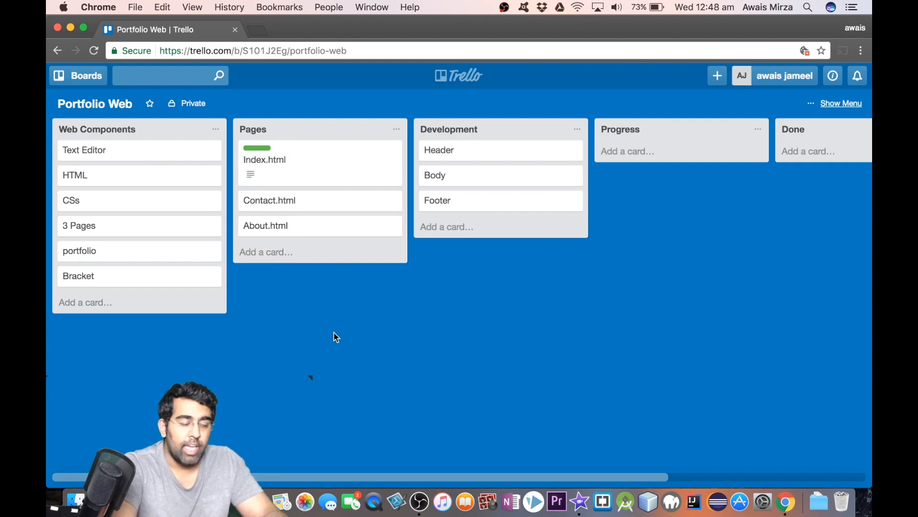
scroll("right", 3)
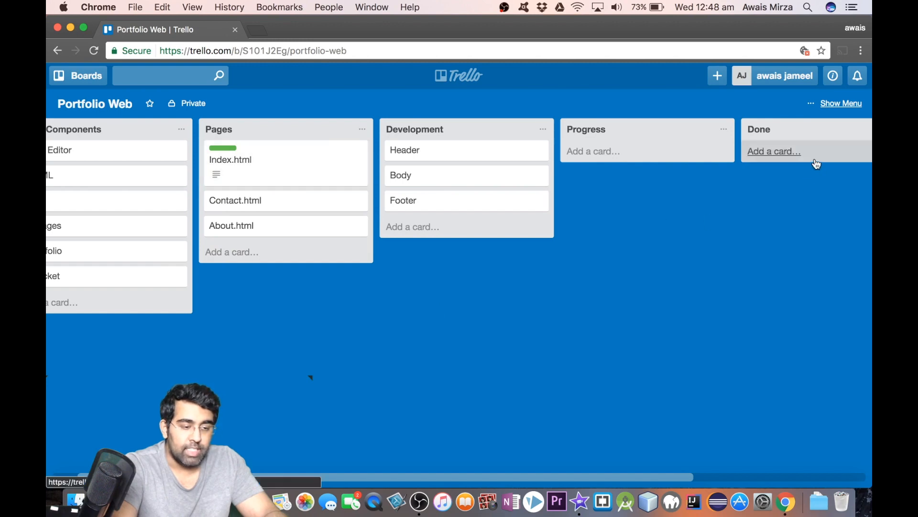
mouse_move(734, 276)
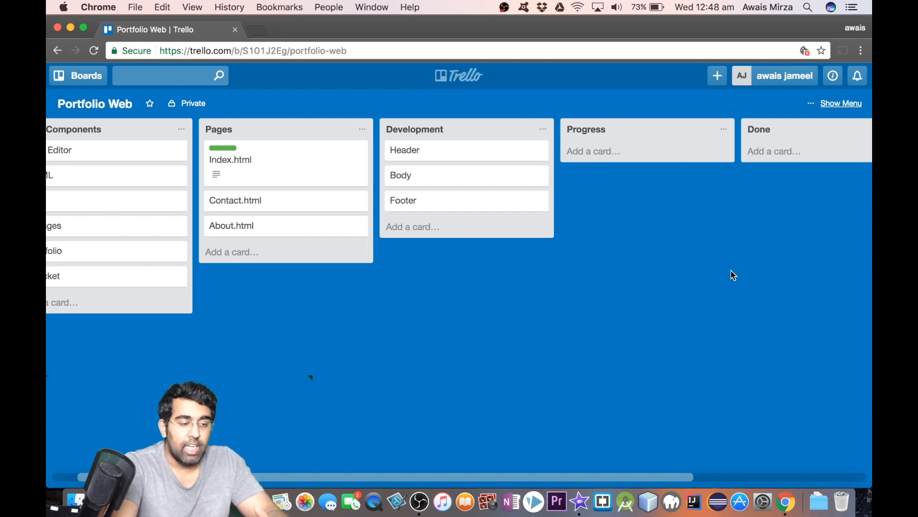
mouse_move(579, 312)
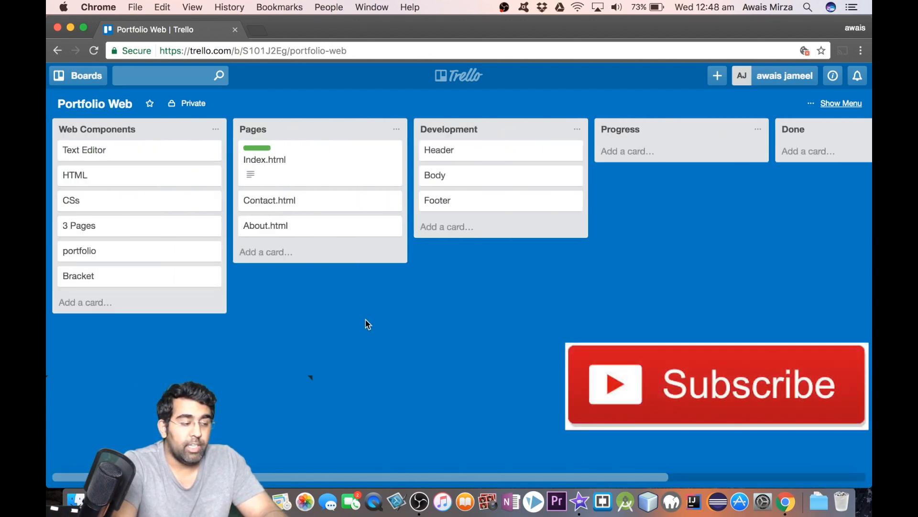
mouse_move(328, 369)
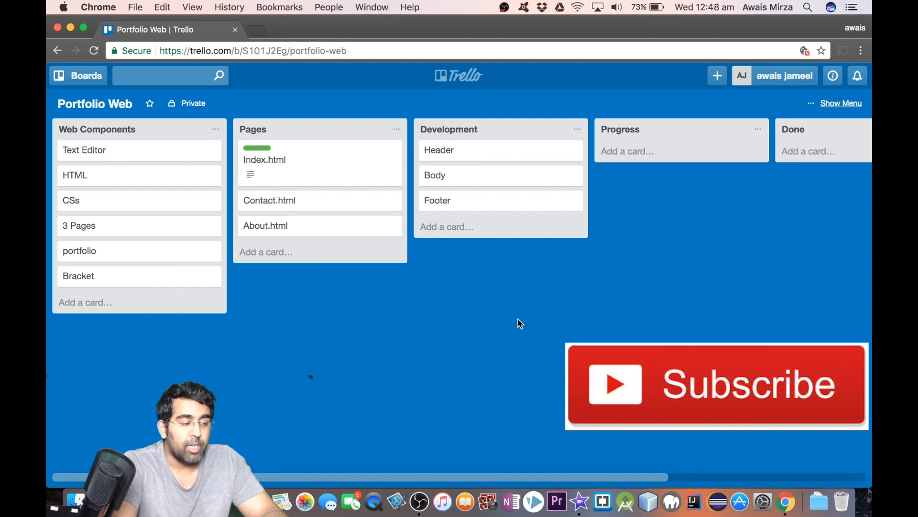
mouse_move(533, 332)
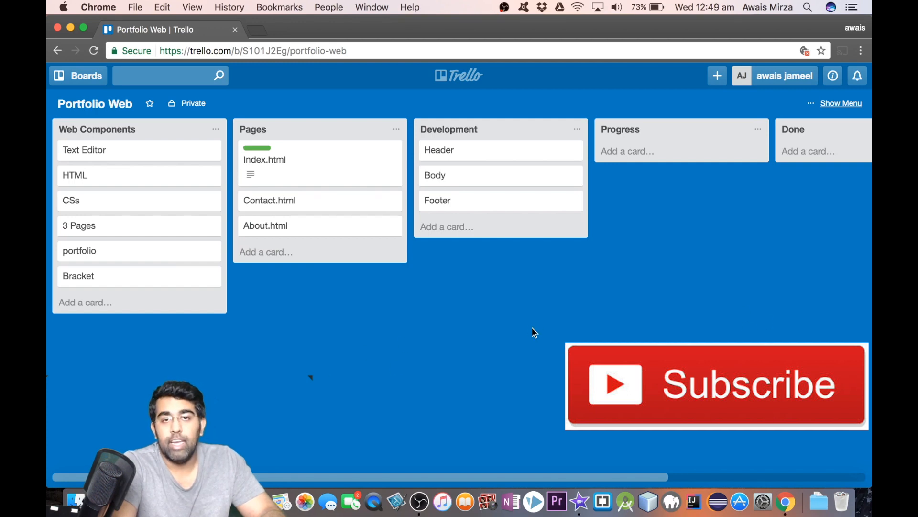